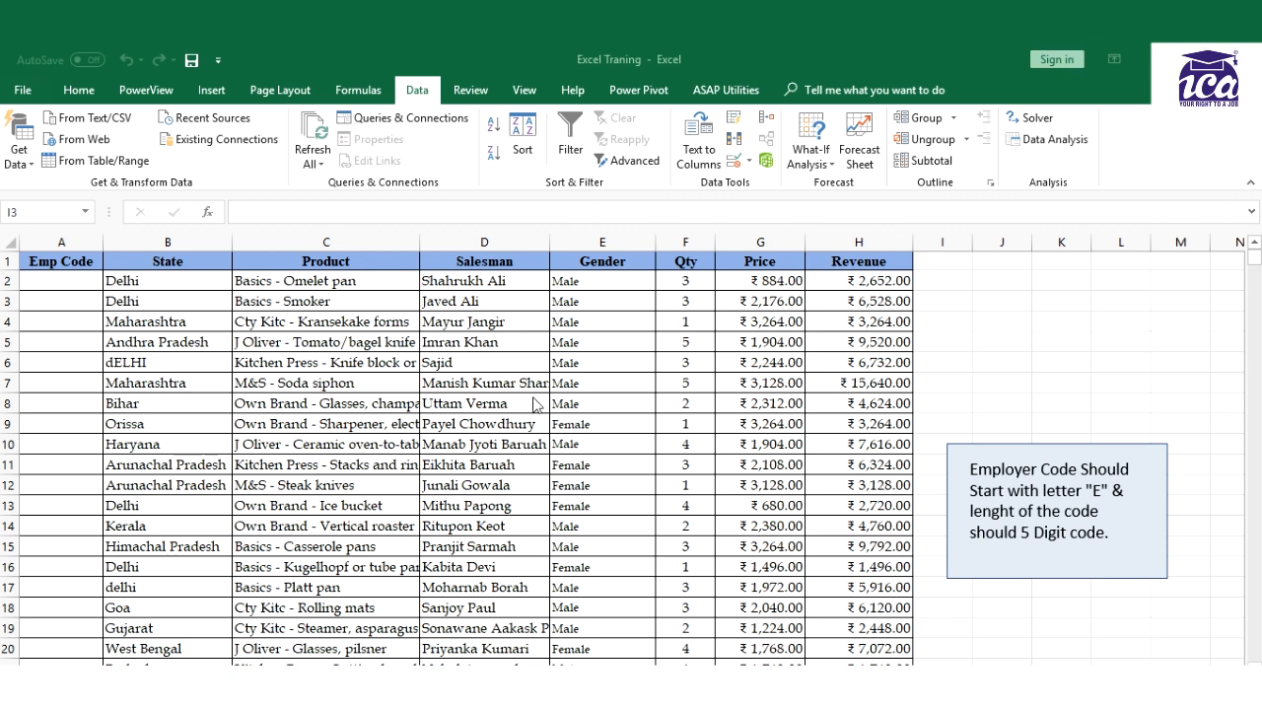
# Enter =LEN(H2) in cell I2, returning 4 for the first Revenue value
pyautogui.click(941, 301)
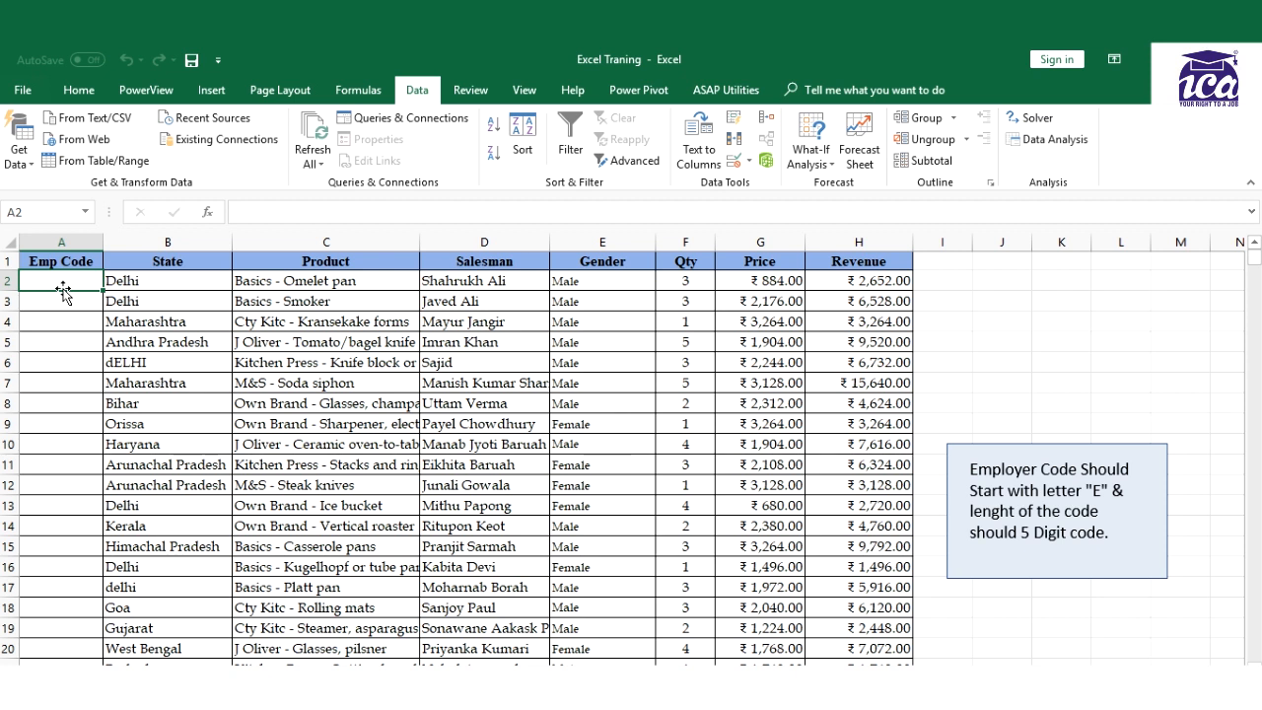
pyautogui.click(61, 301)
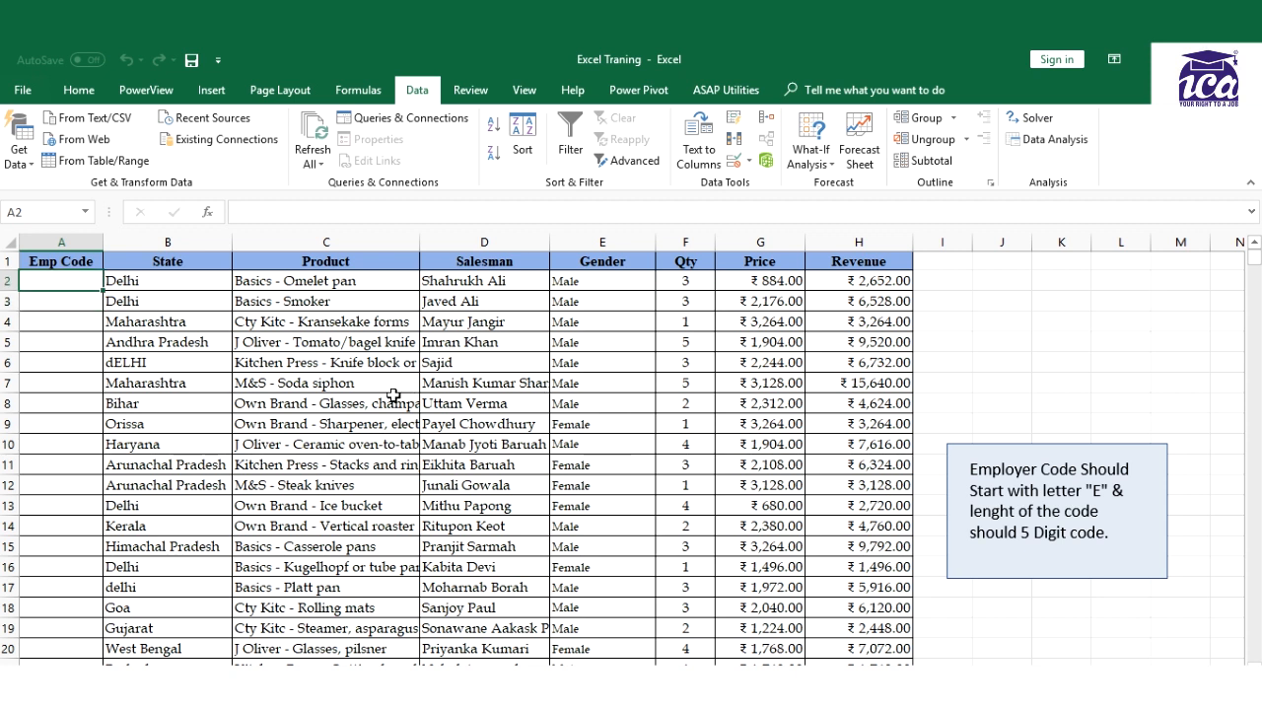
pyautogui.moveTo(843, 549)
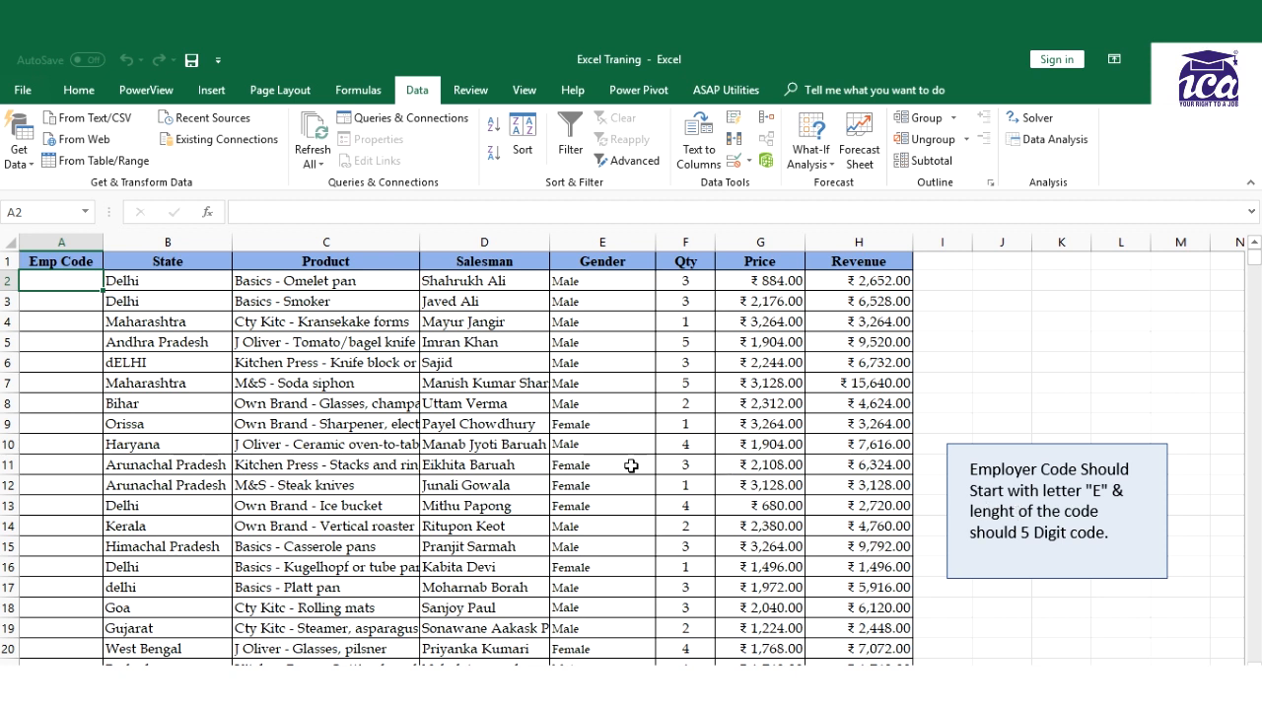
pyautogui.moveTo(353, 399)
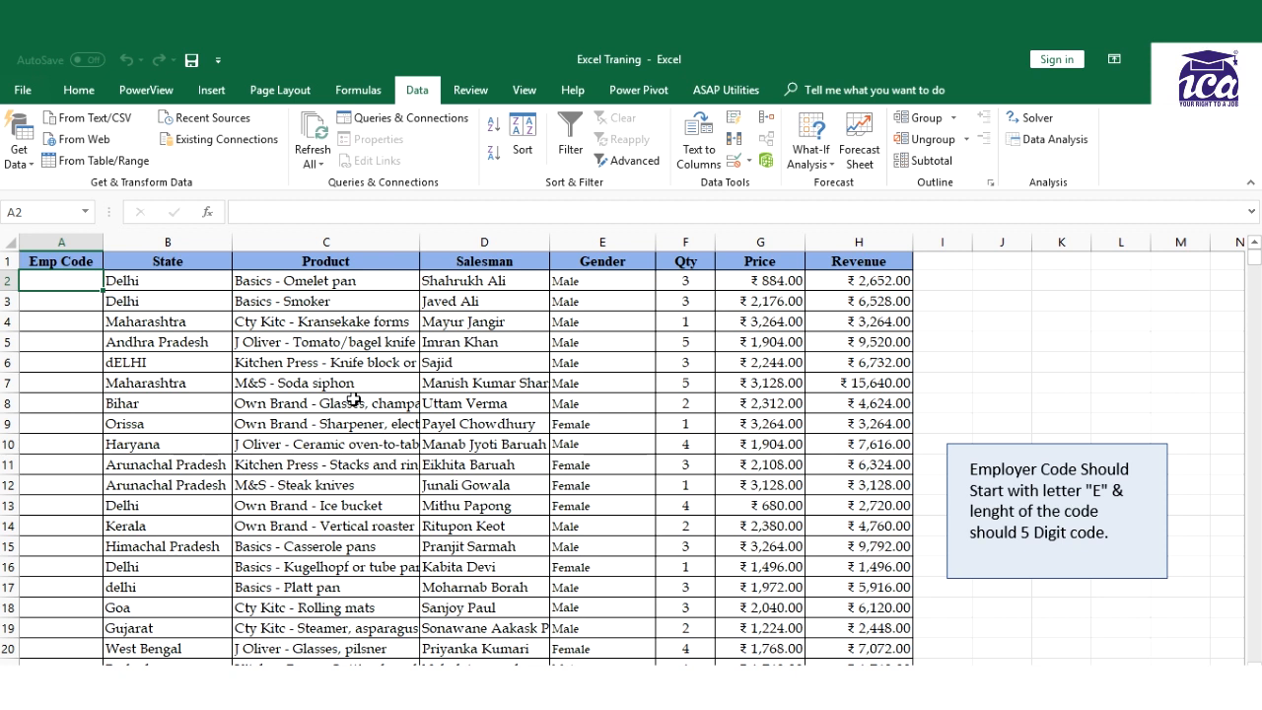
pyautogui.moveTo(918, 300)
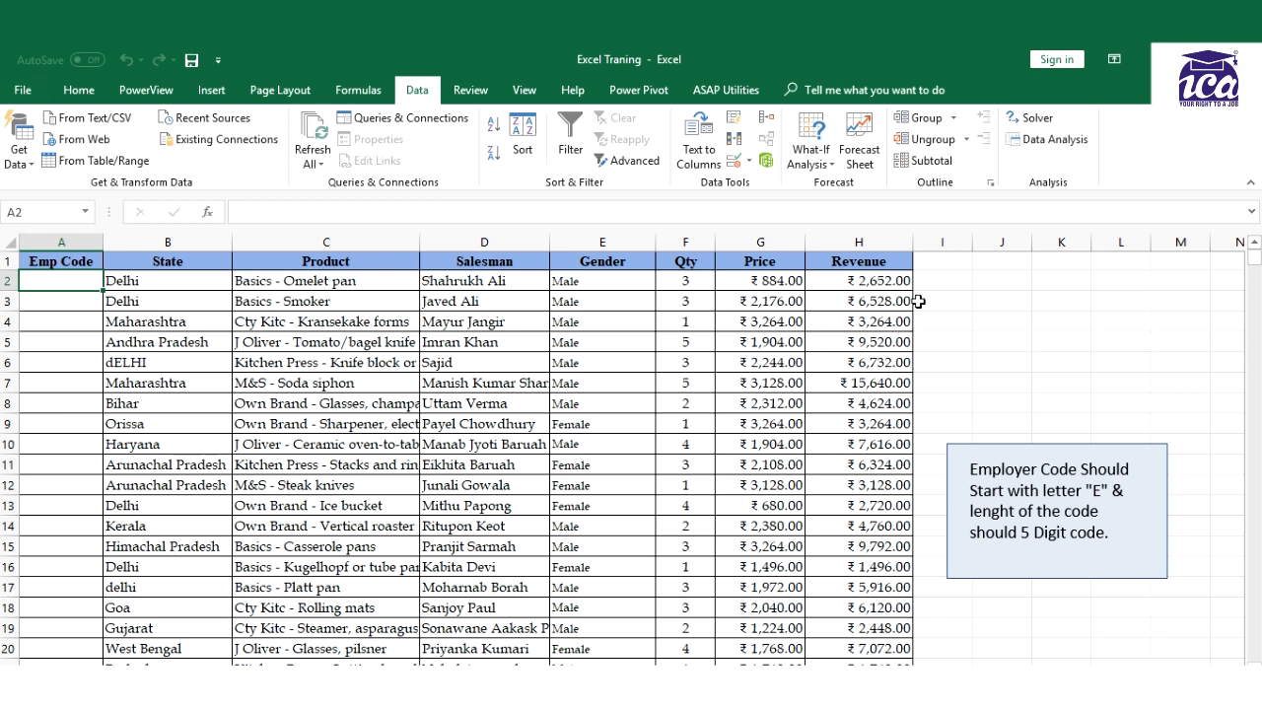
pyautogui.click(941, 281)
pyautogui.write('=')
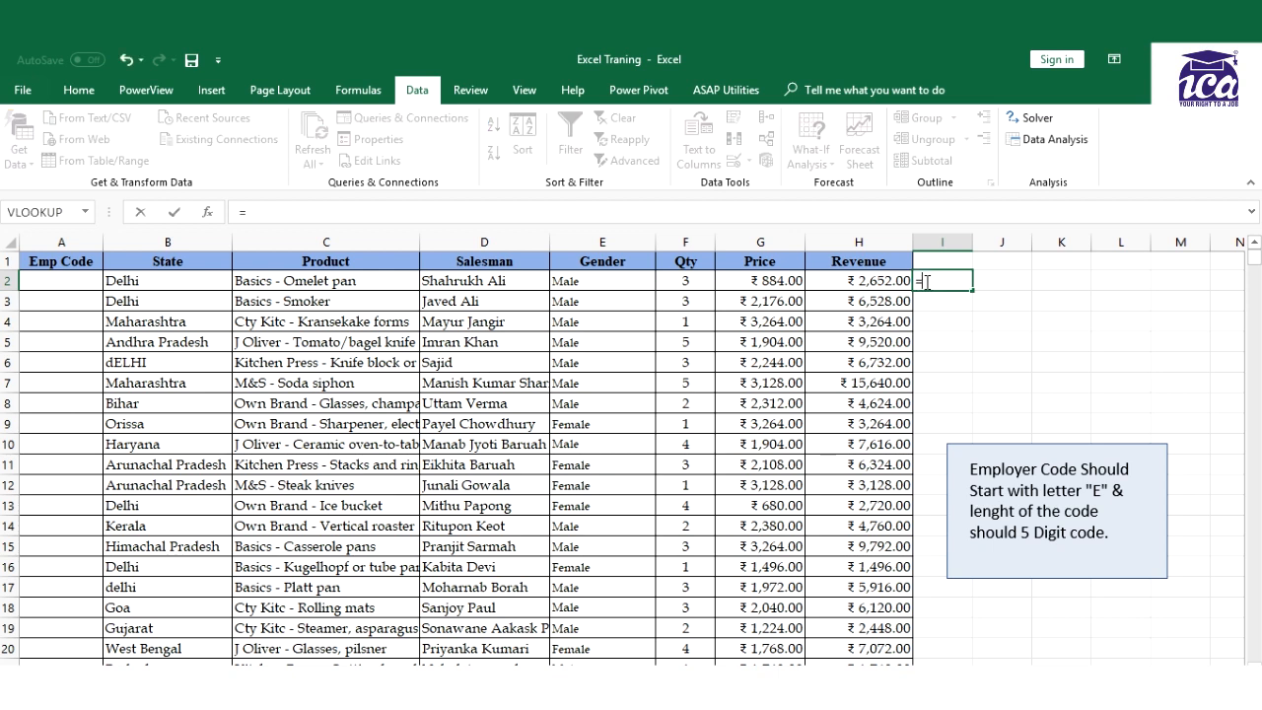
pyautogui.write('LEN(')
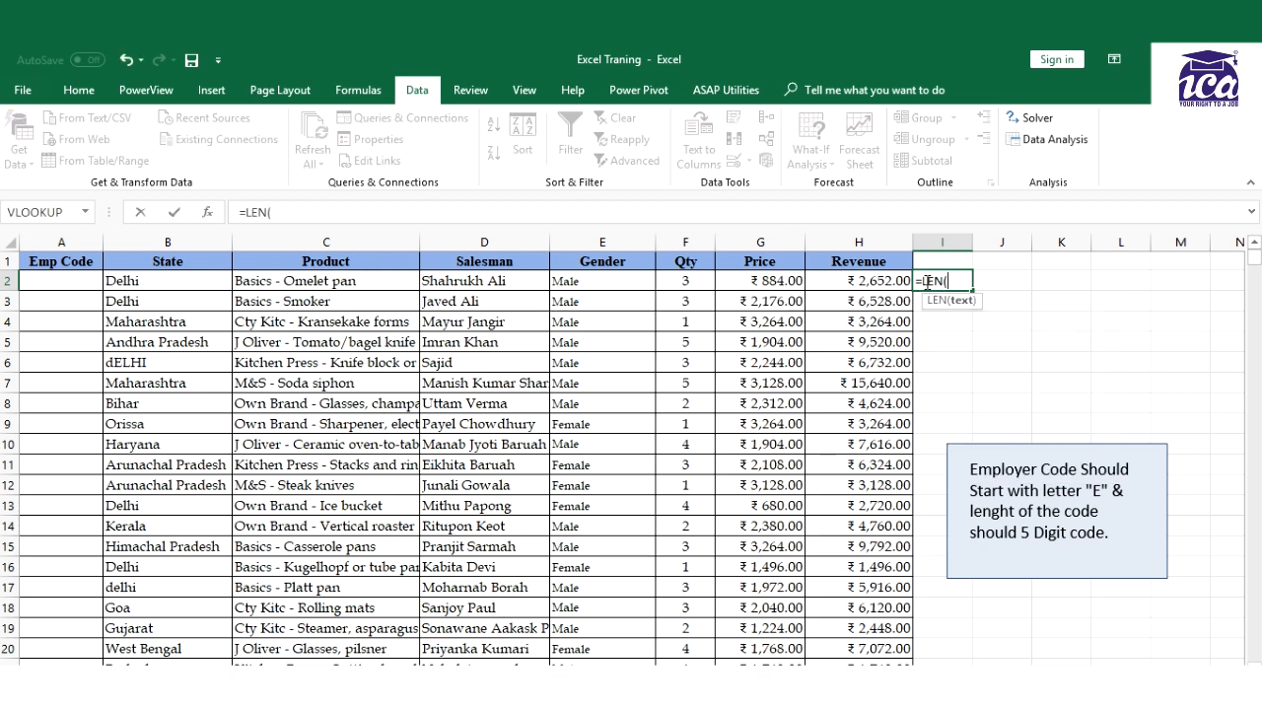
pyautogui.click(858, 280)
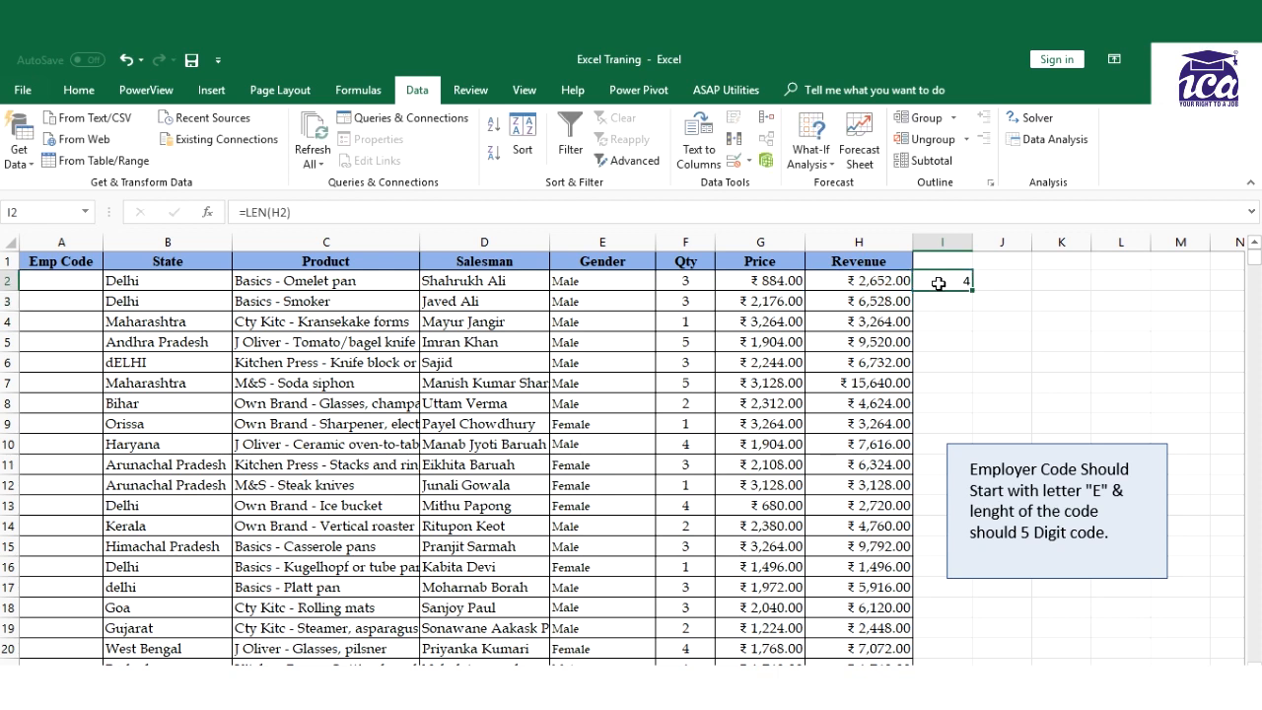
pyautogui.doubleClick(942, 281)
pyautogui.write('=')
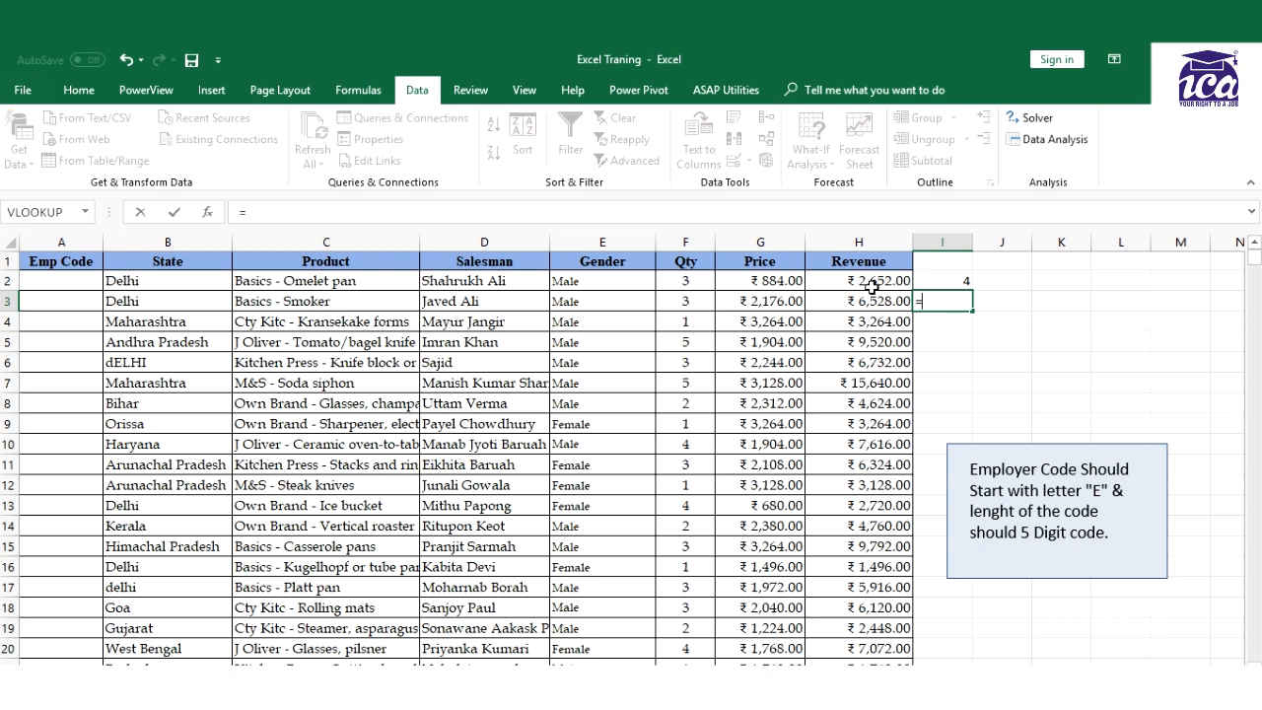
# Enter =LEFT(H3,1) in cell I3, returning 6 as the first character
pyautogui.write('le')
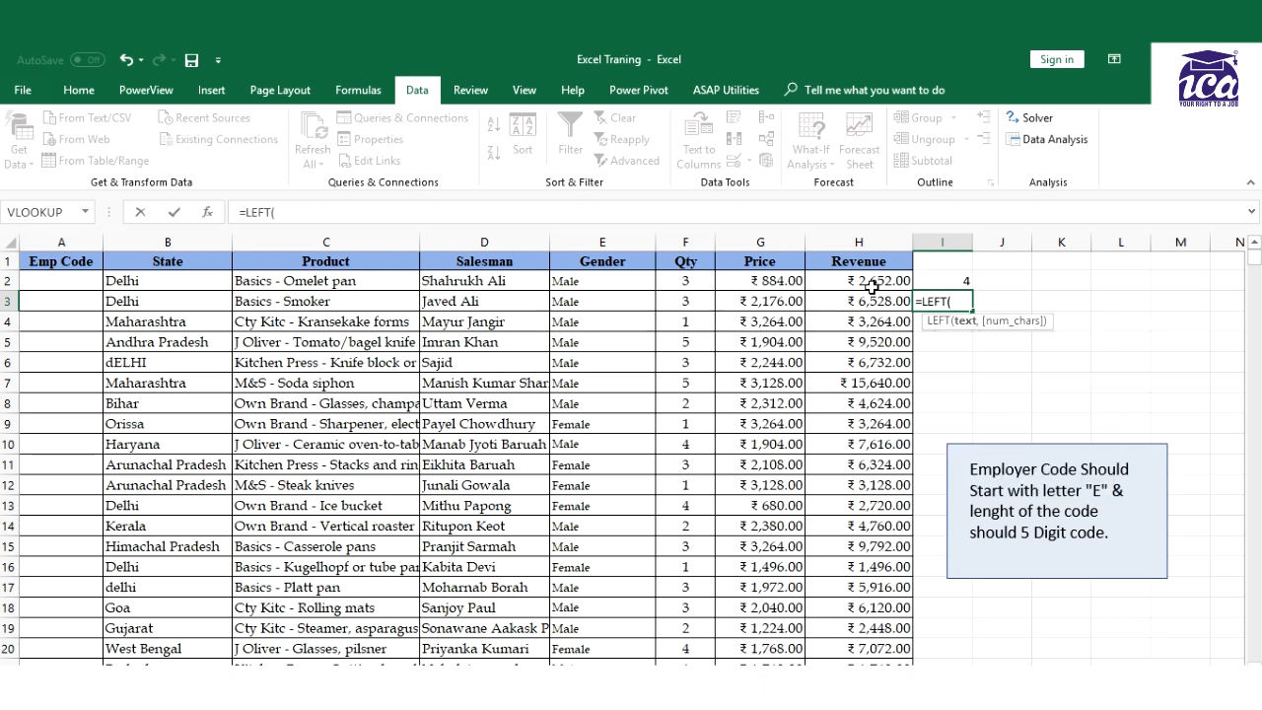
pyautogui.click(859, 300)
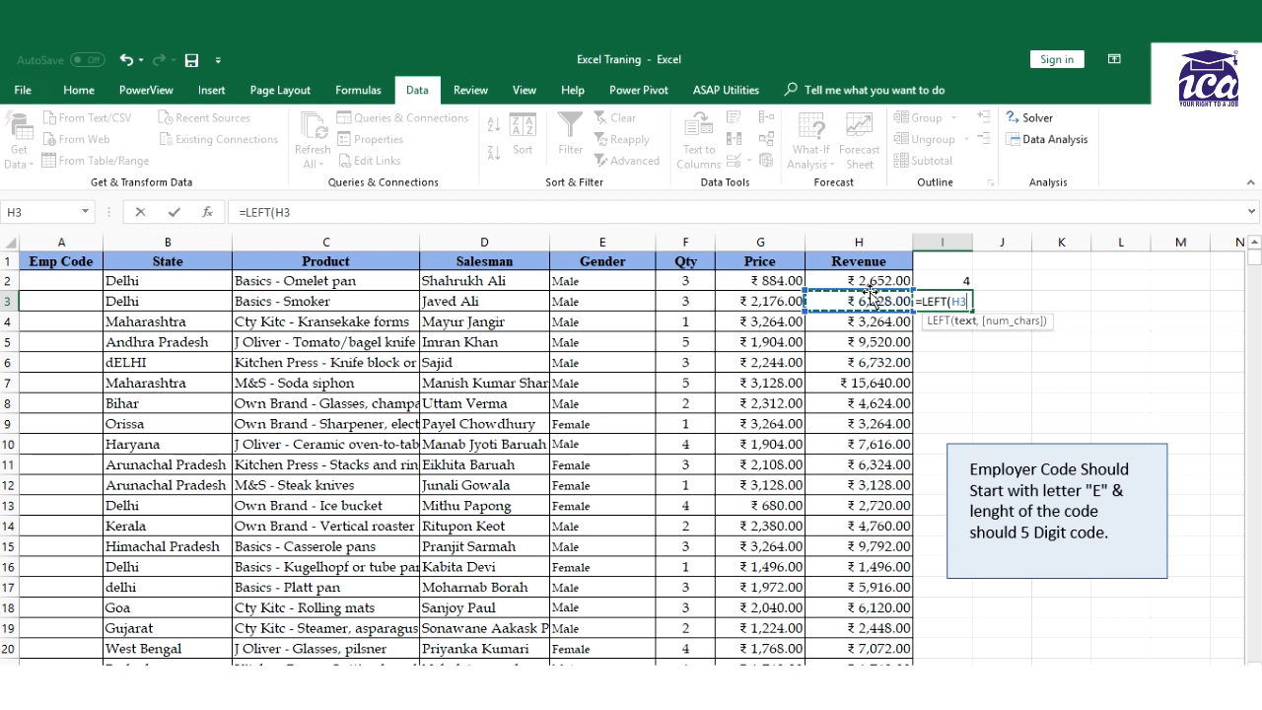
pyautogui.write(',')
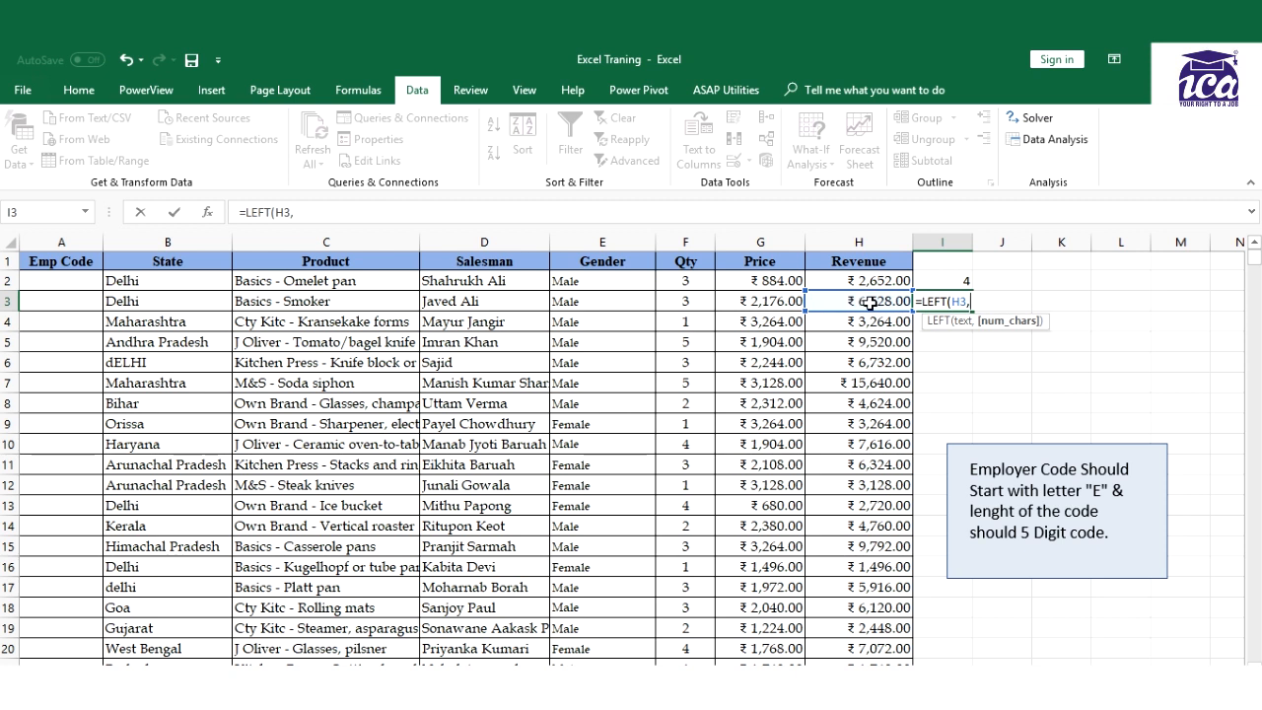
pyautogui.write('1')
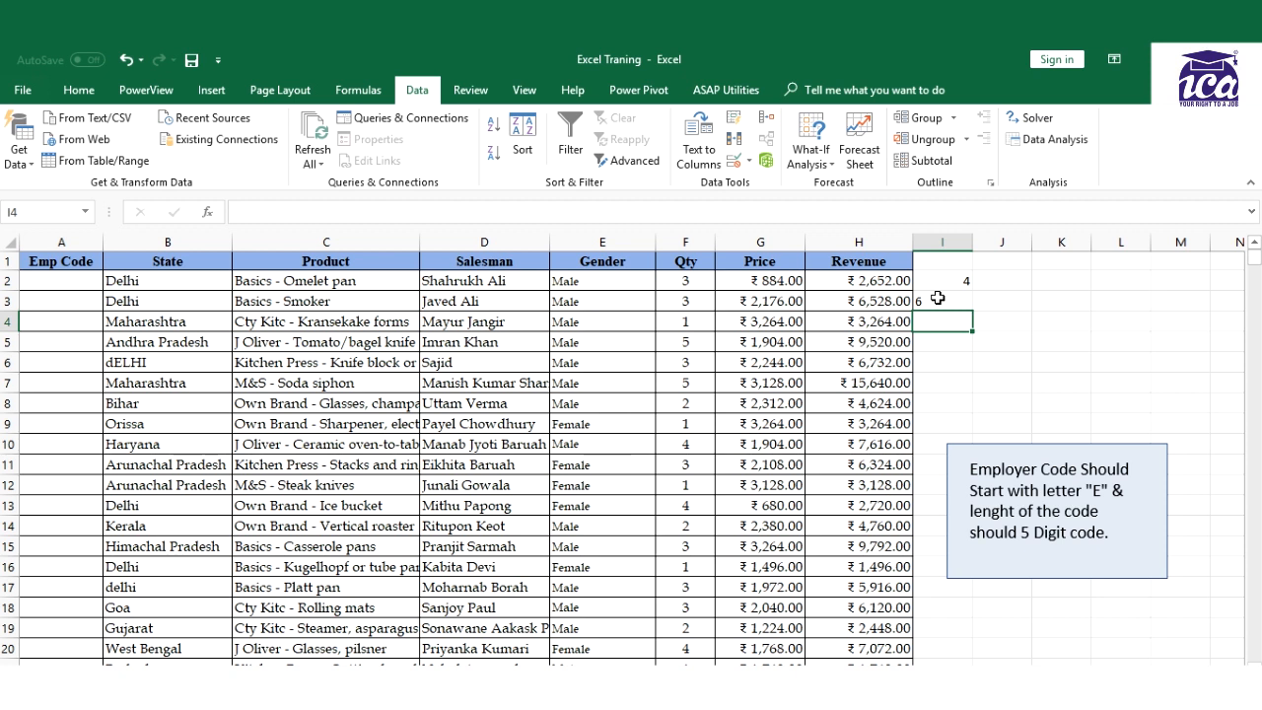
pyautogui.moveTo(783, 286)
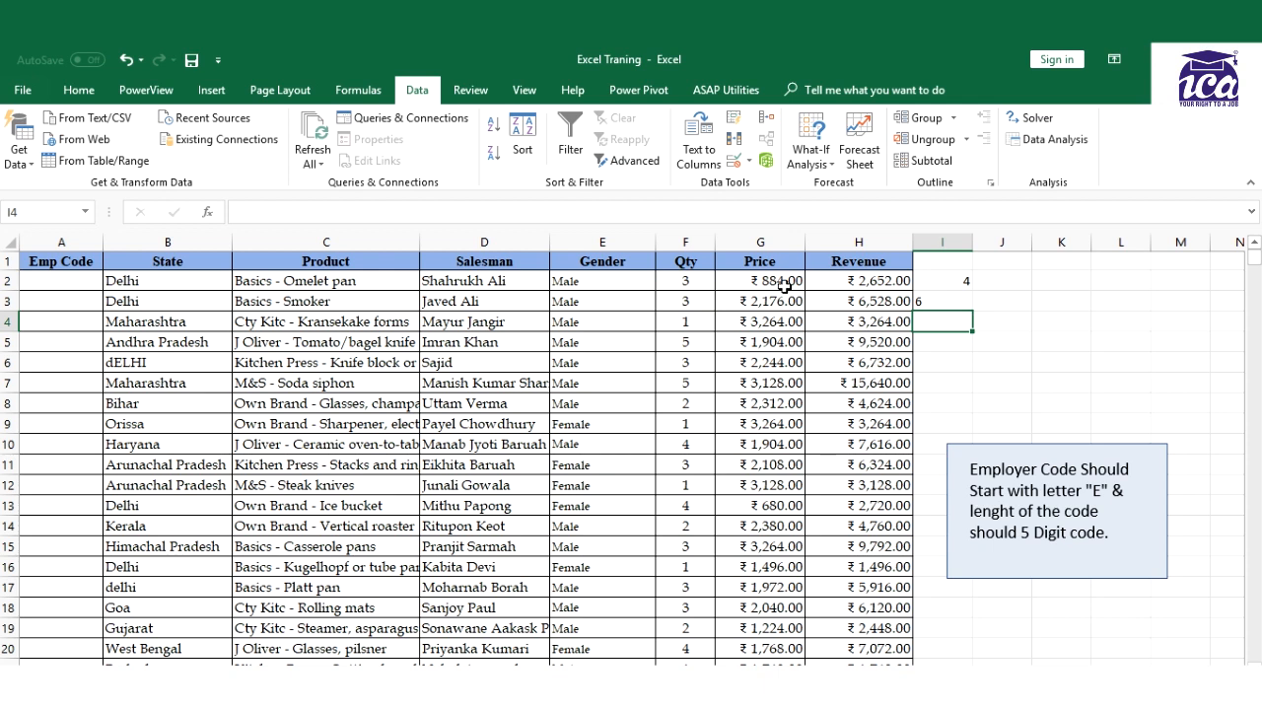
# Select the Emp Code cells from A2 and open the Data Validation Allow list
pyautogui.click(60, 280)
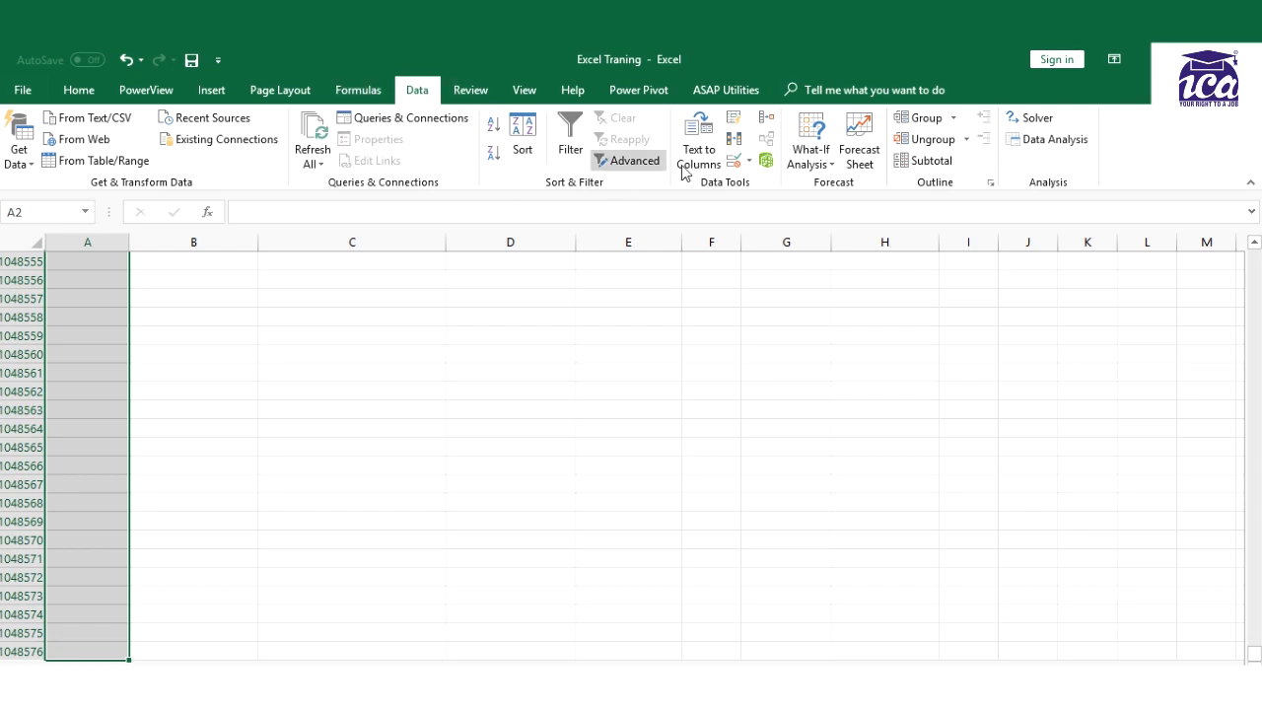
pyautogui.click(746, 160)
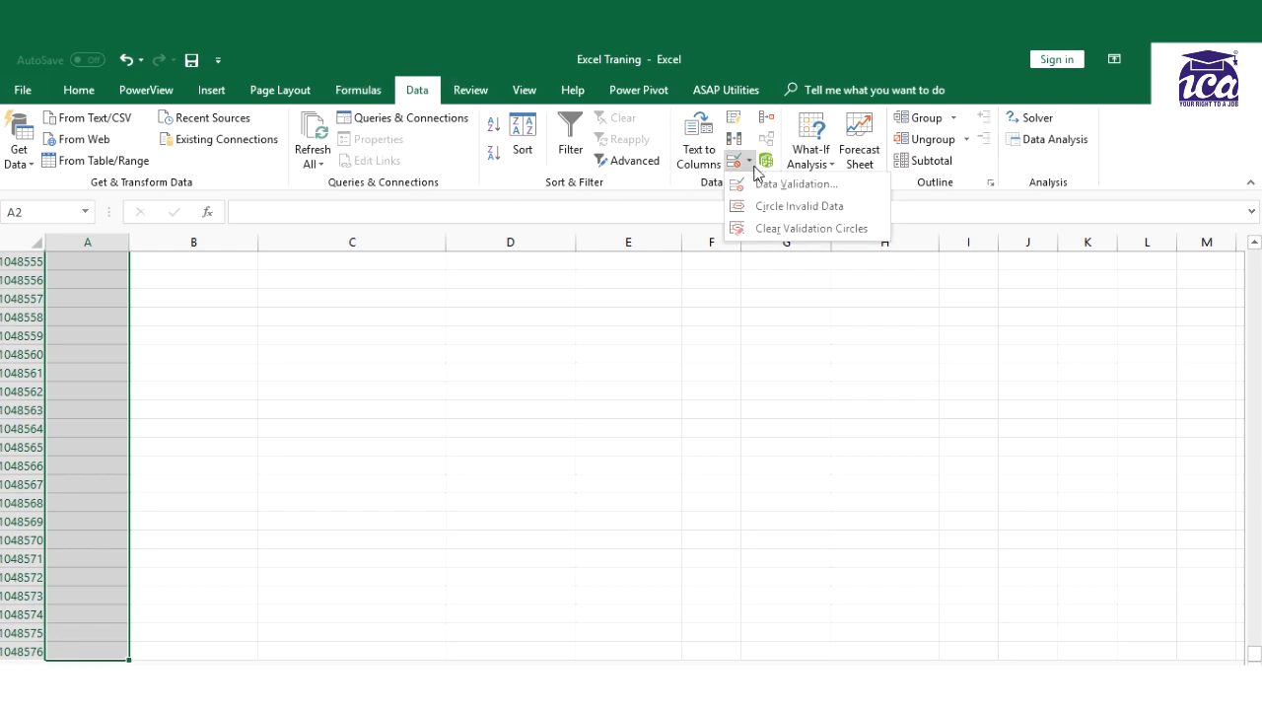
pyautogui.click(796, 183)
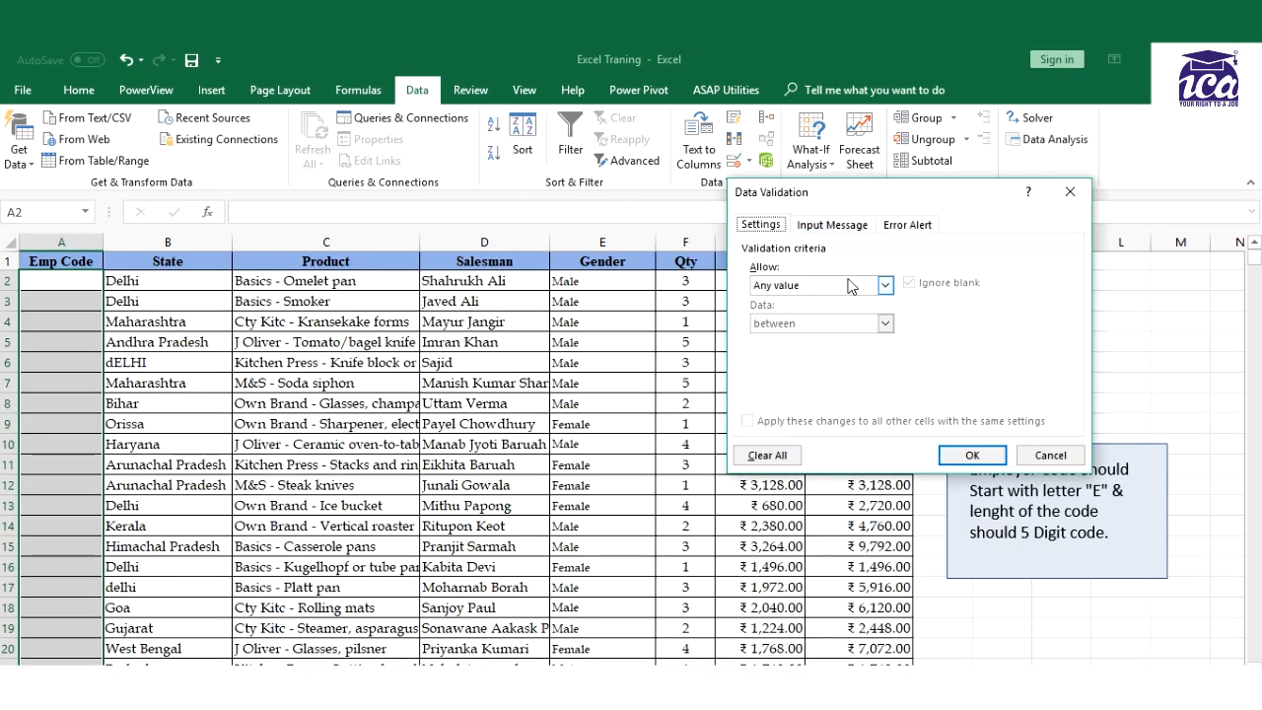
pyautogui.click(884, 285)
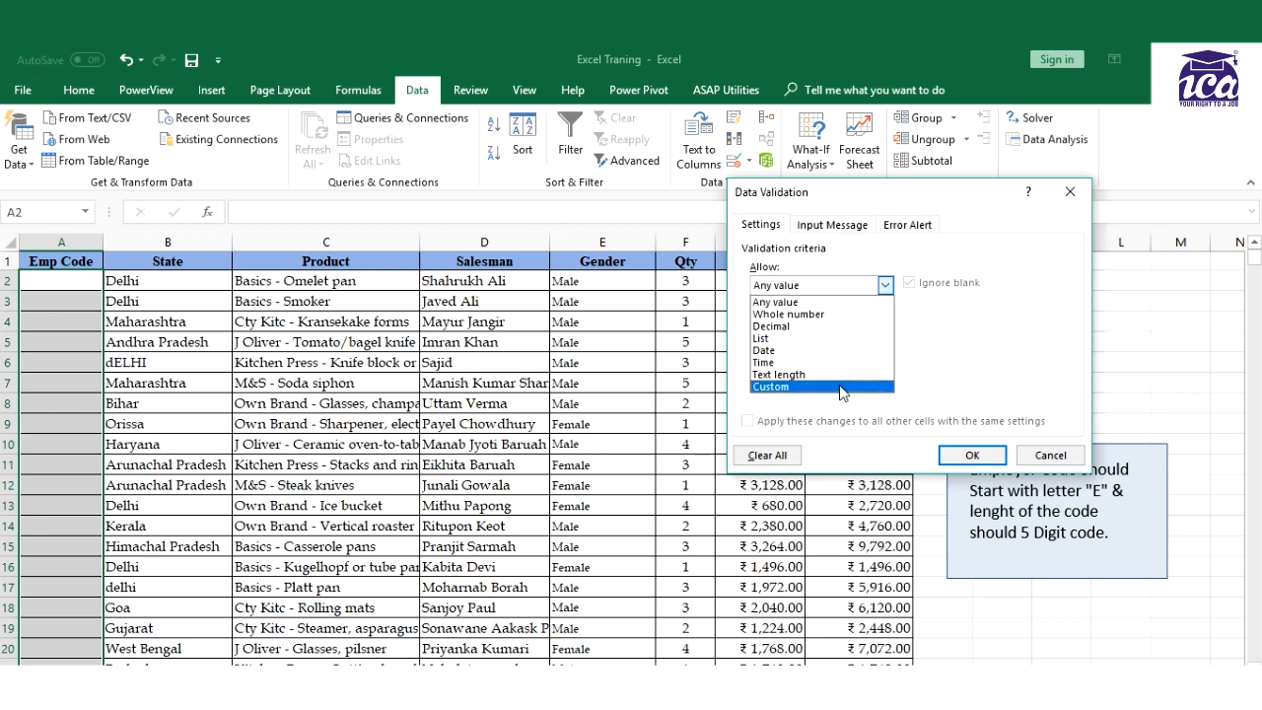
# Apply a Custom validation rule =AND(LEFT(A2,1)="E",LEN(A2)=5) to the Emp Code cells
pyautogui.click(771, 385)
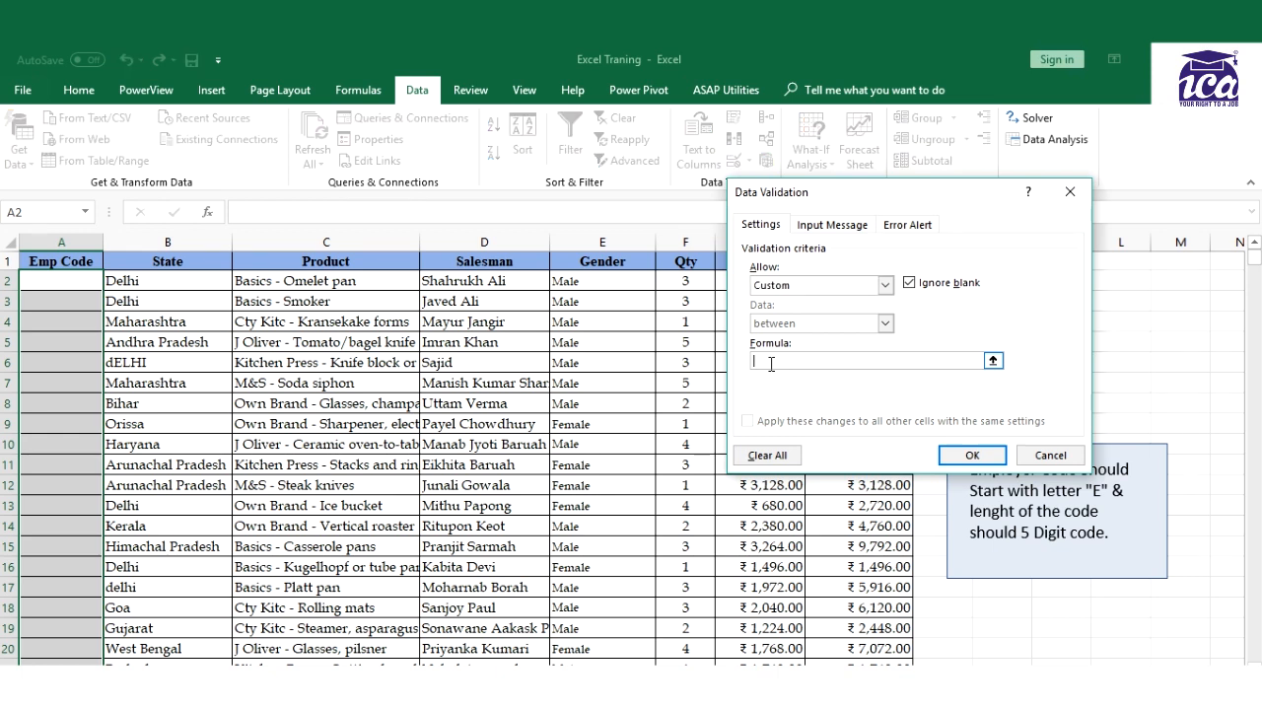
pyautogui.write('=and')
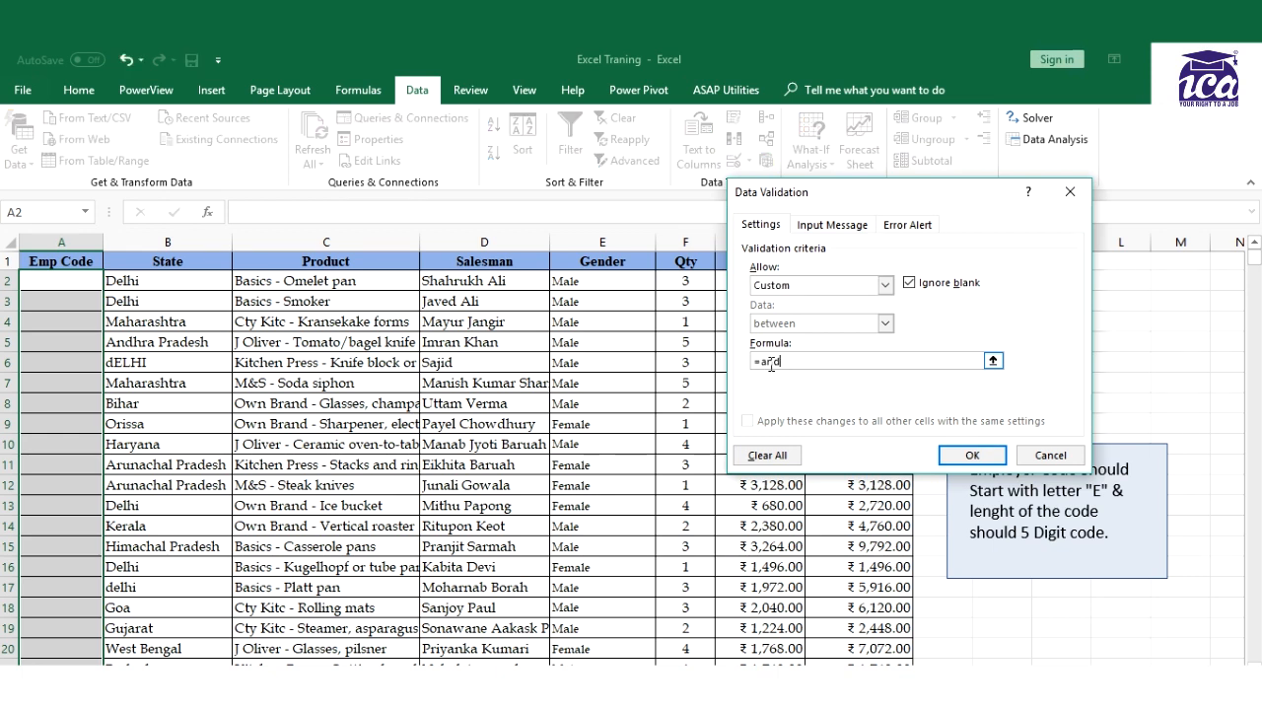
pyautogui.write('and')
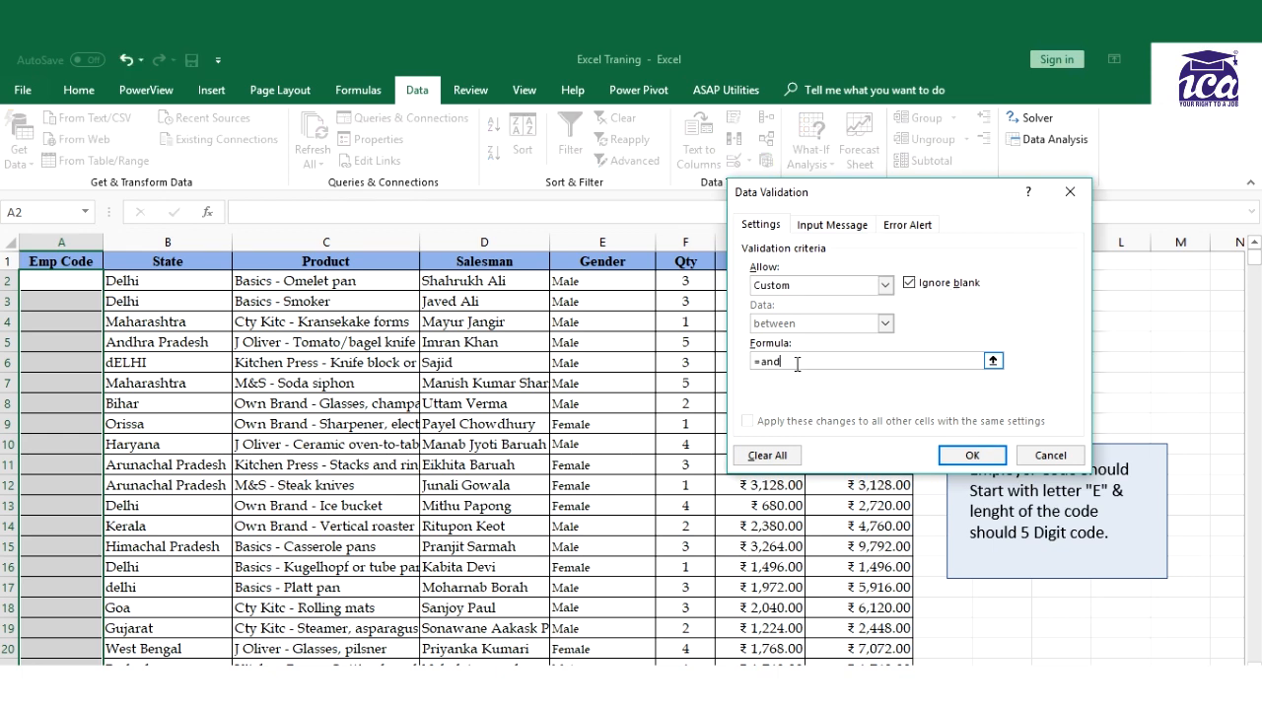
pyautogui.write('(')
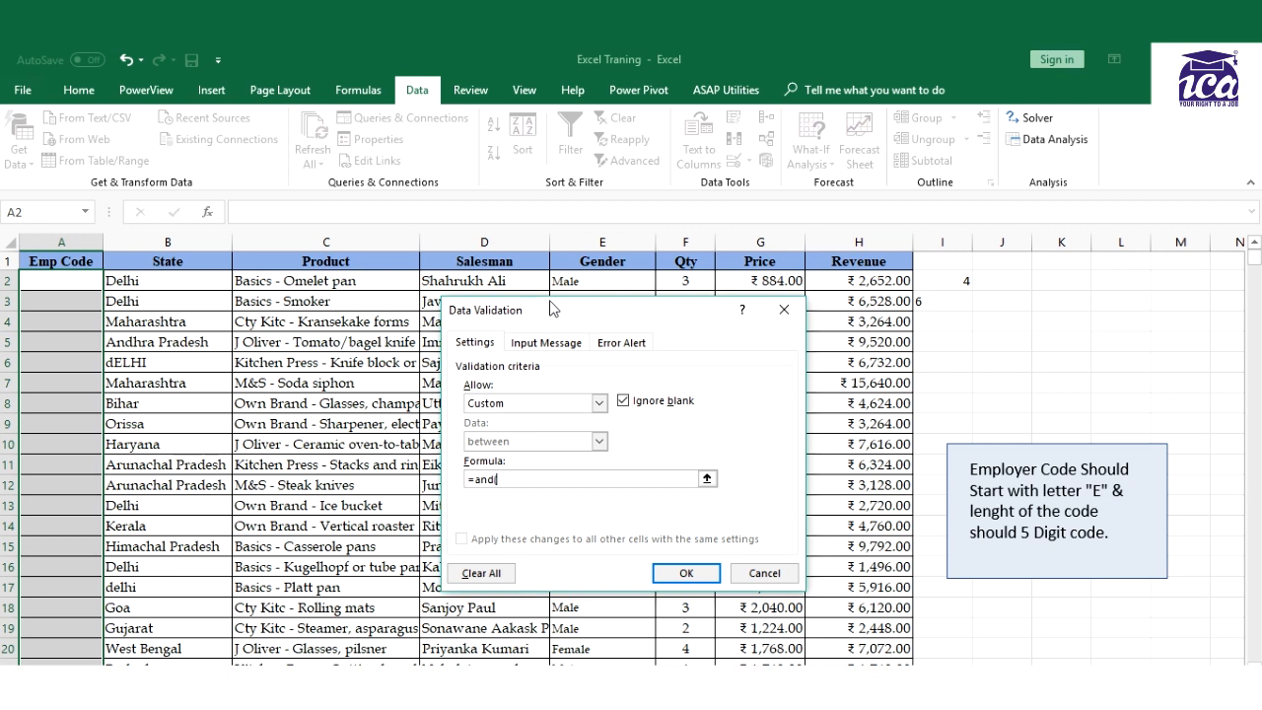
pyautogui.write('(left')
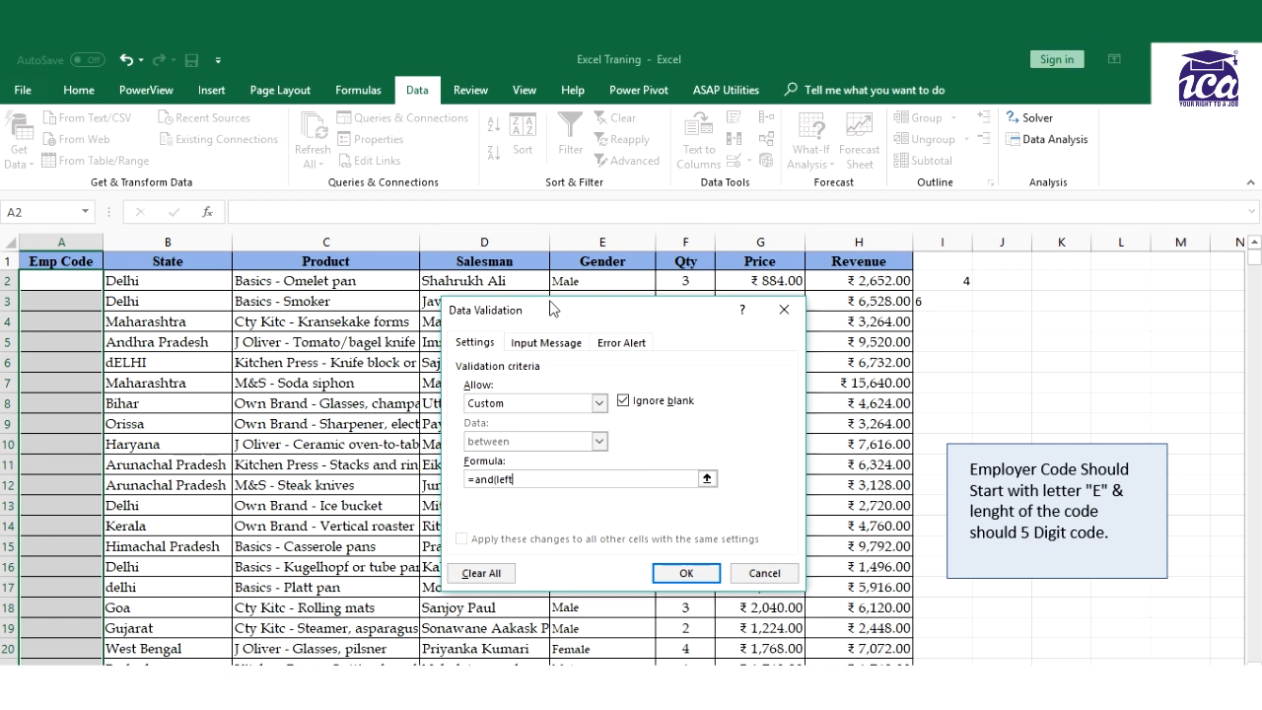
pyautogui.write('(')
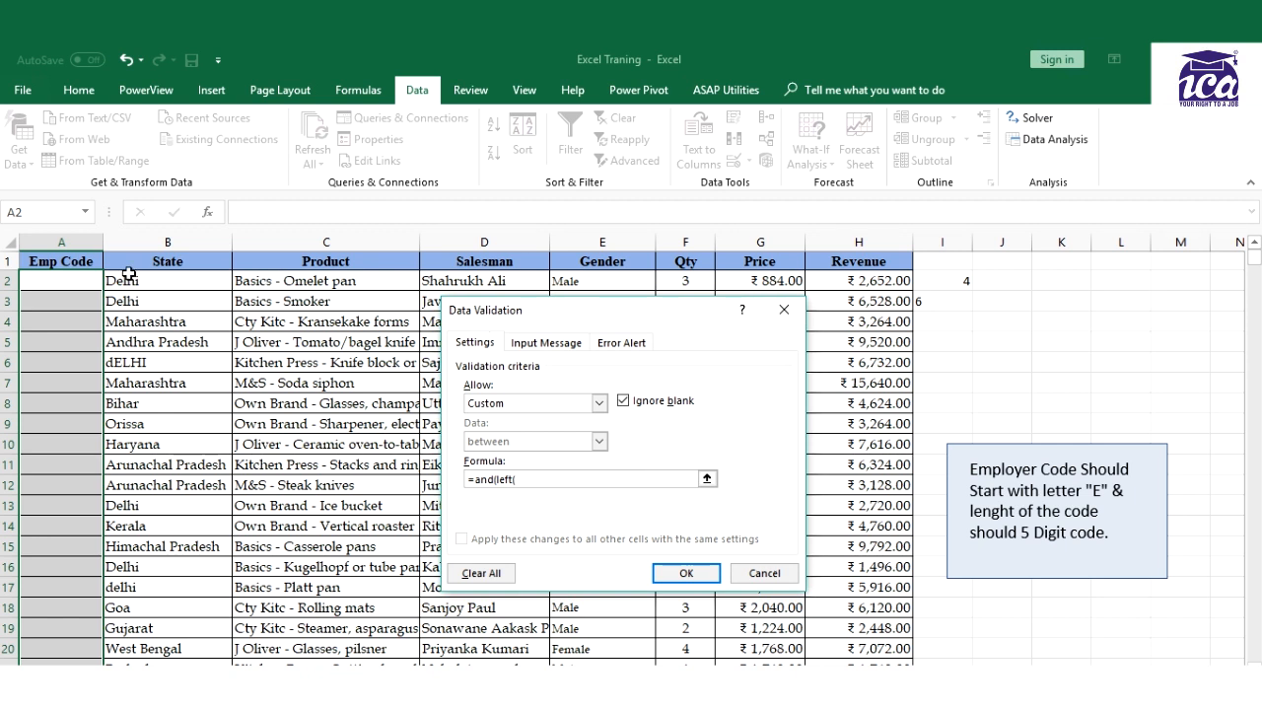
pyautogui.click(61, 281)
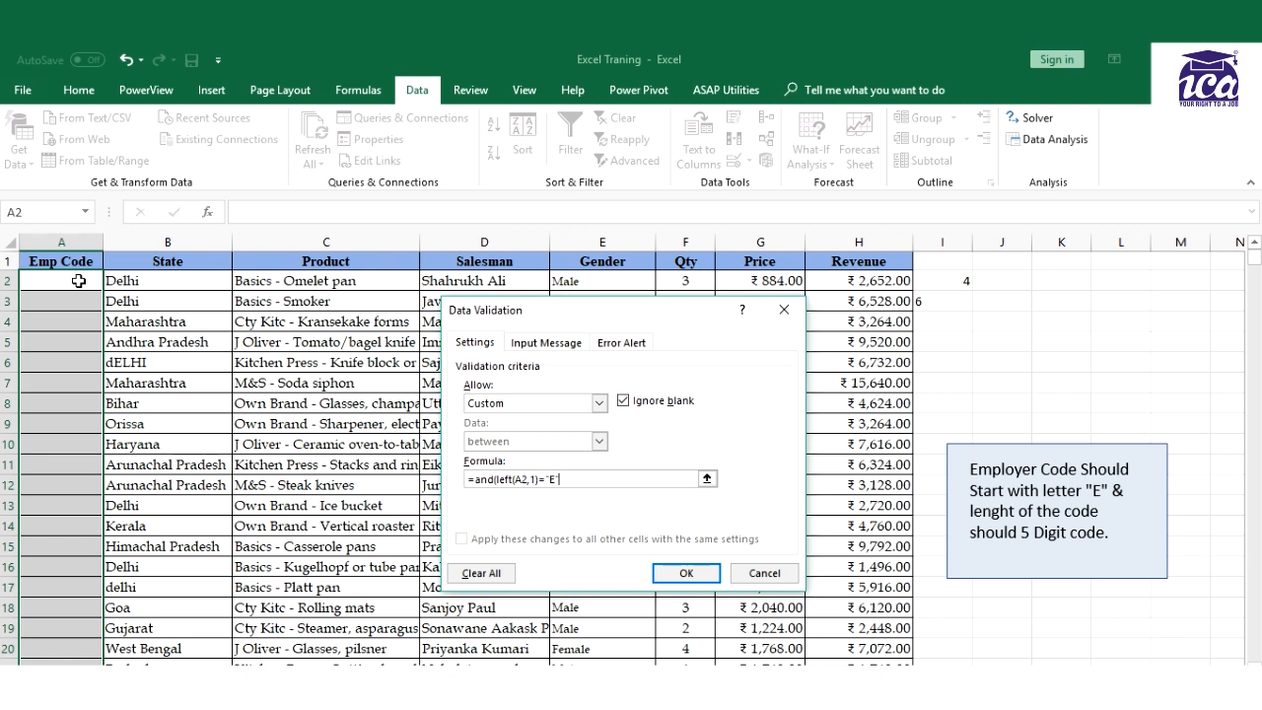
pyautogui.write(',')
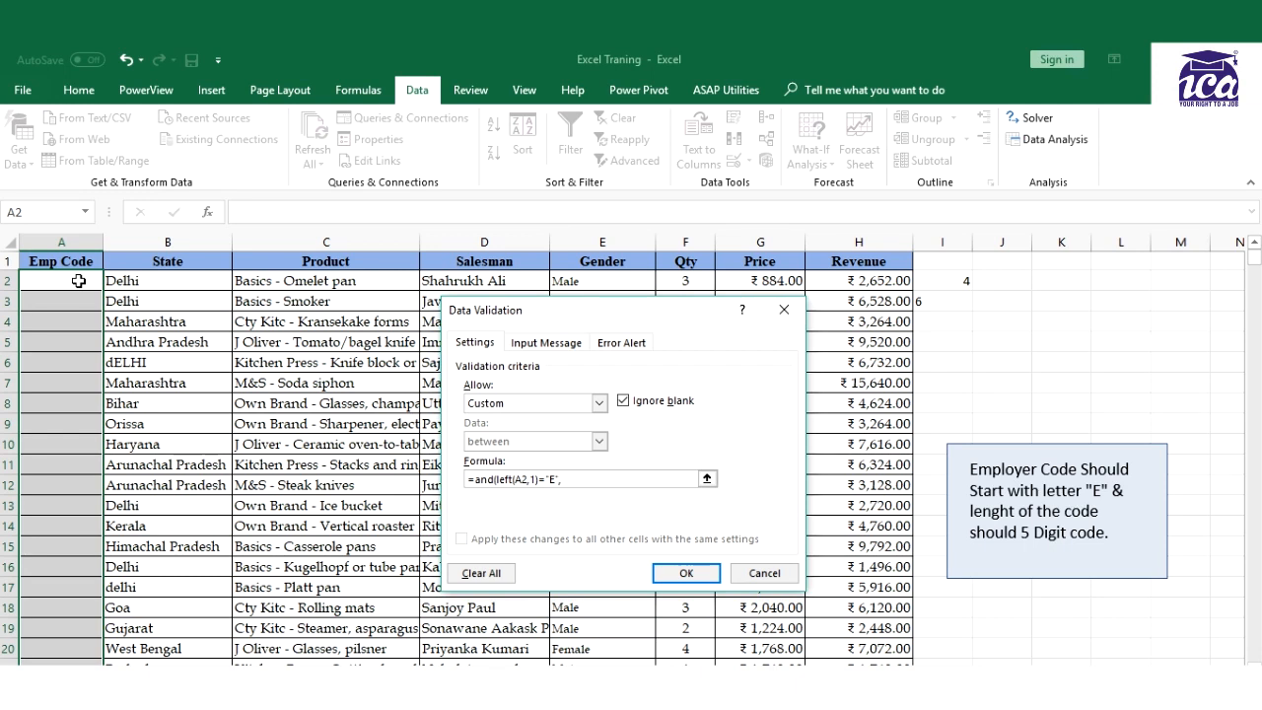
pyautogui.write(',len(A2)=')
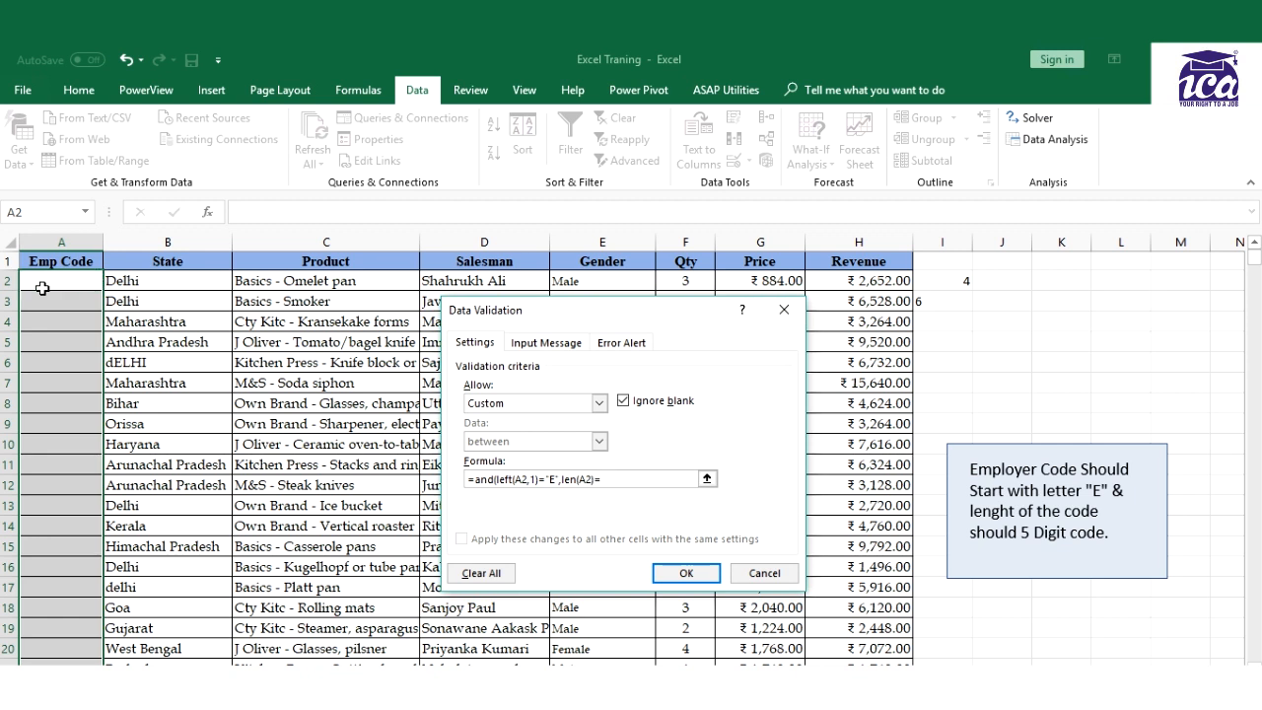
pyautogui.write('5)')
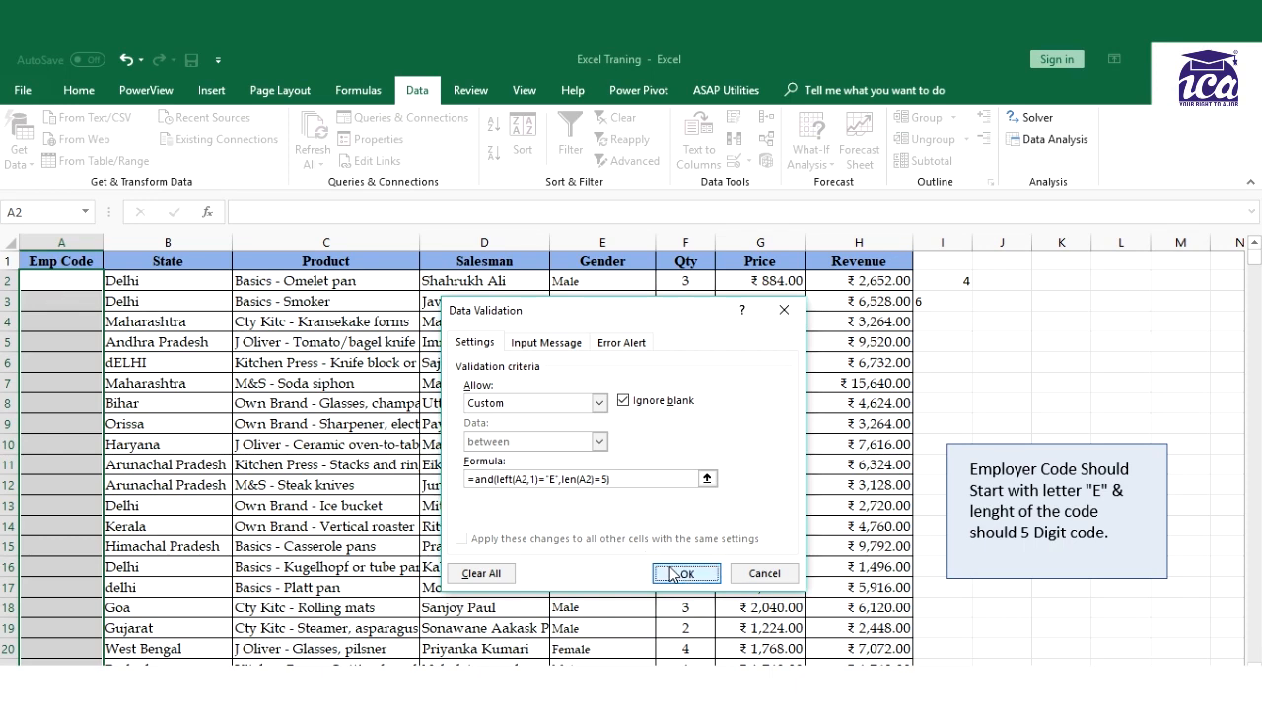
pyautogui.click(686, 573)
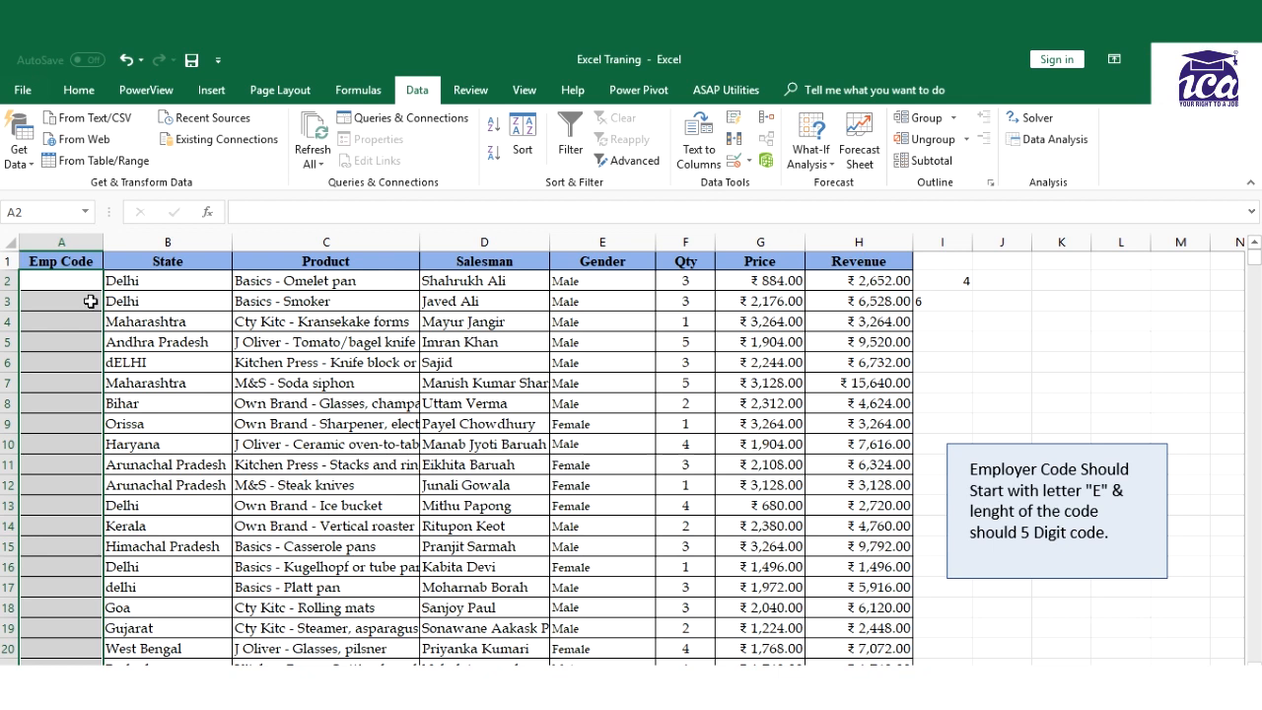
# Enter the valid employee code E1234 in cell A2
pyautogui.click(61, 280)
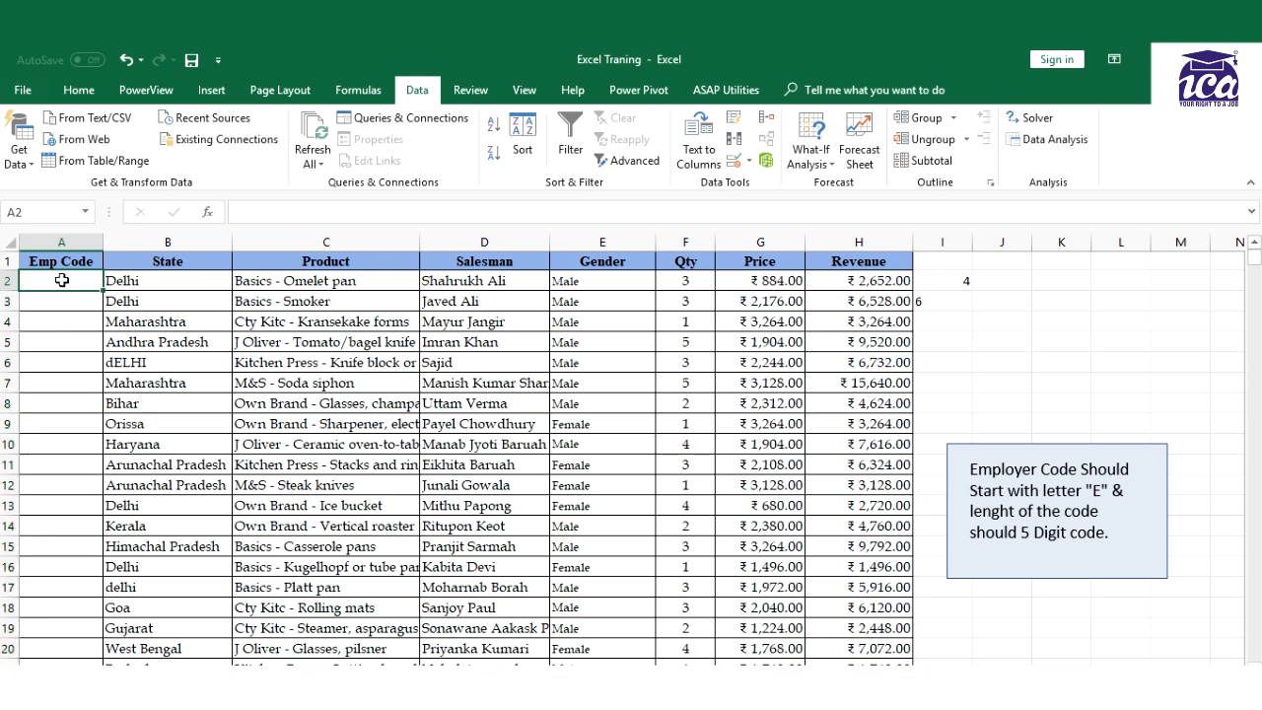
pyautogui.write('E')
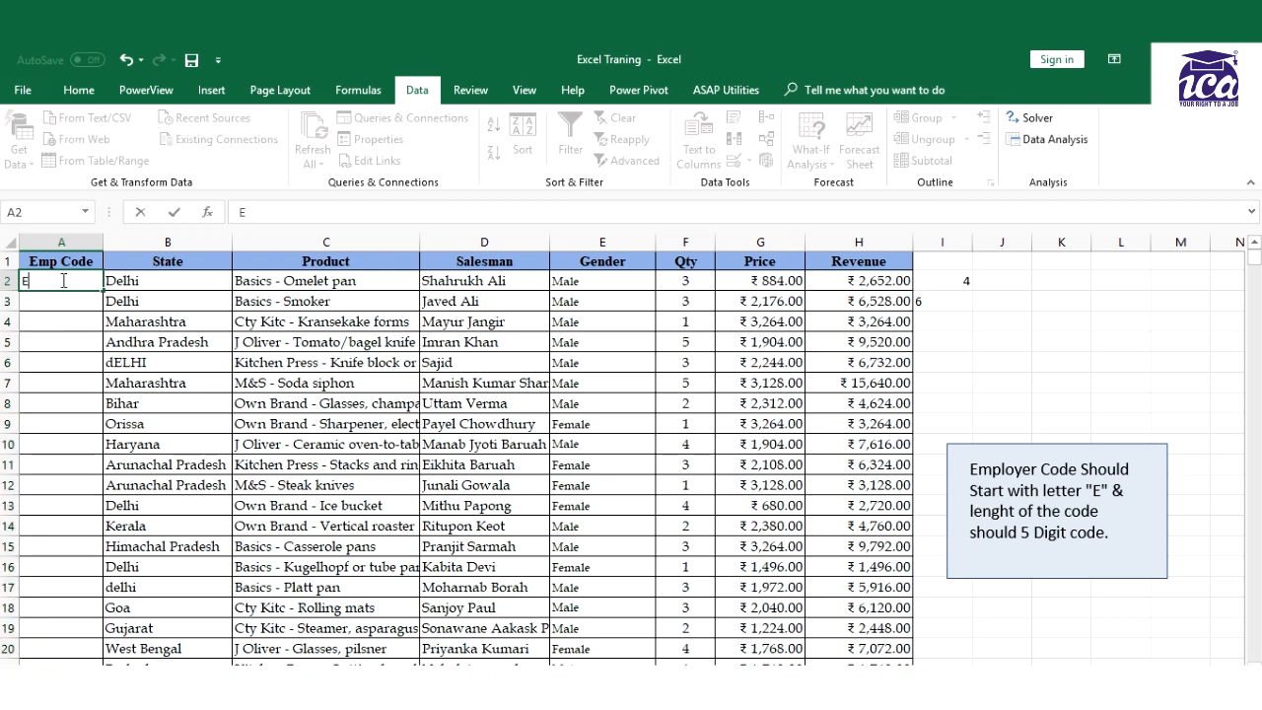
pyautogui.write('1234')
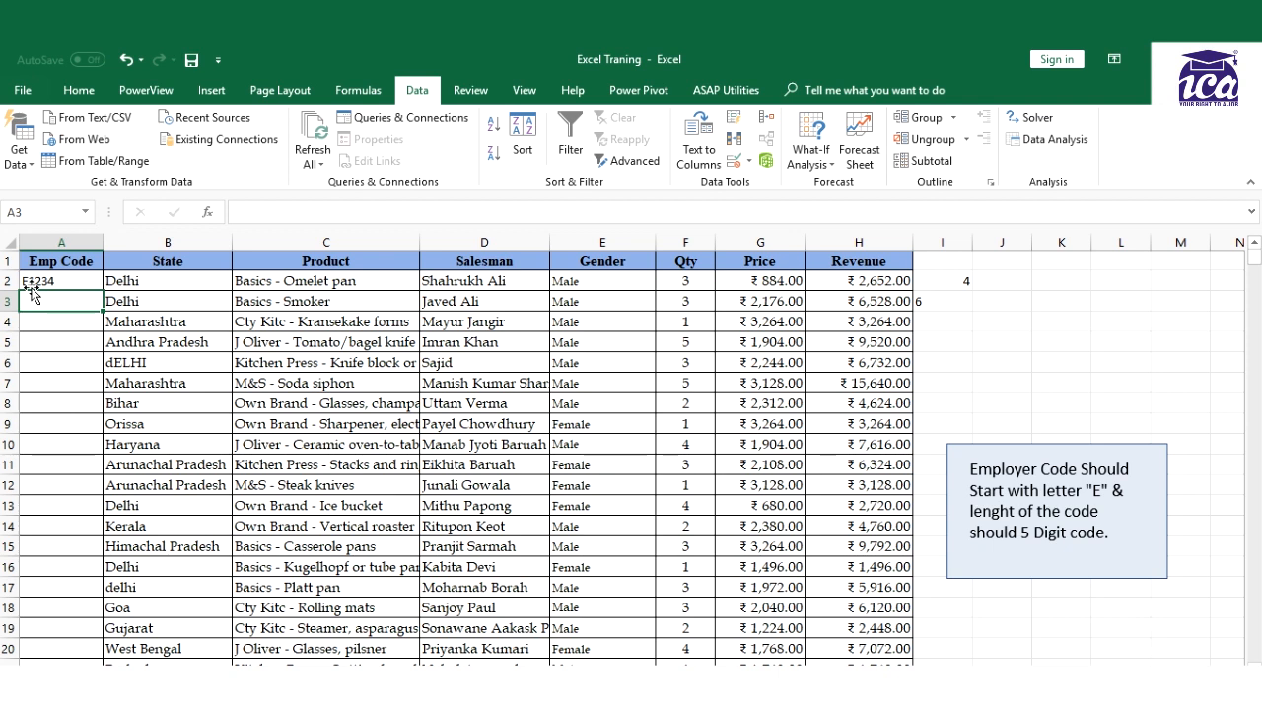
# Try the invalid codes E12345 and Q1234 and cancel each rejection
pyautogui.write('E12')
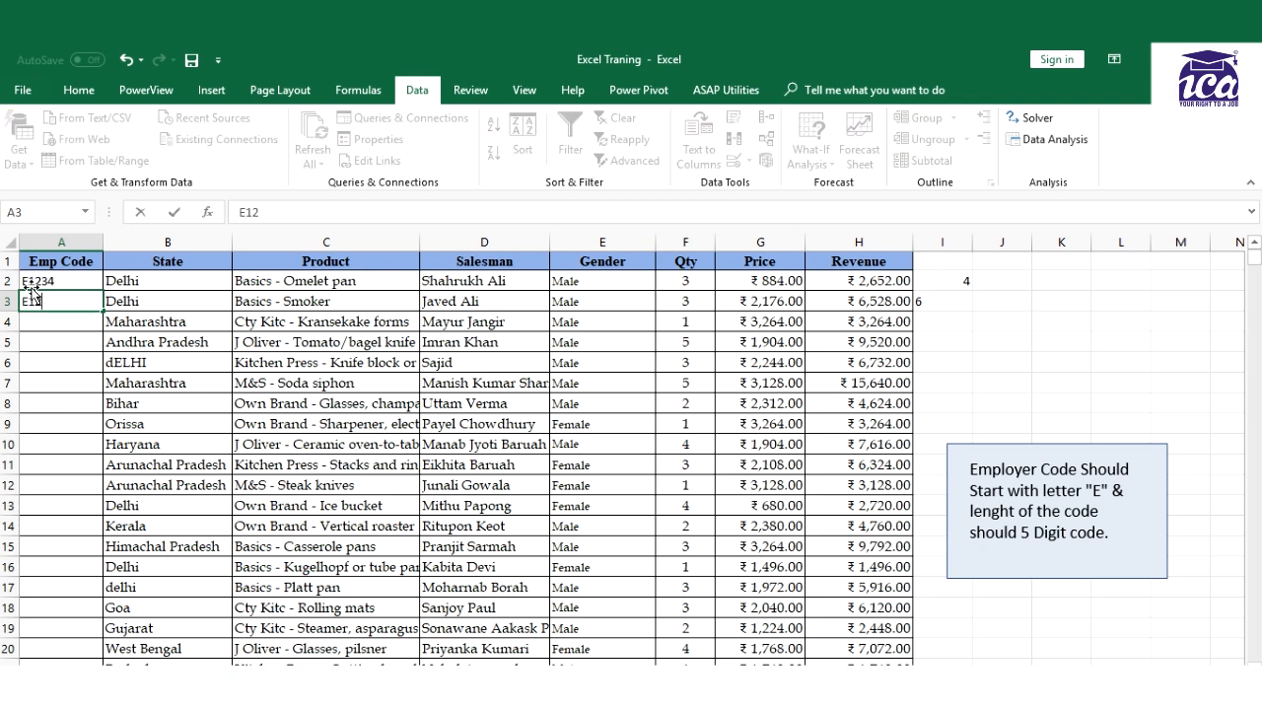
pyautogui.write('345')
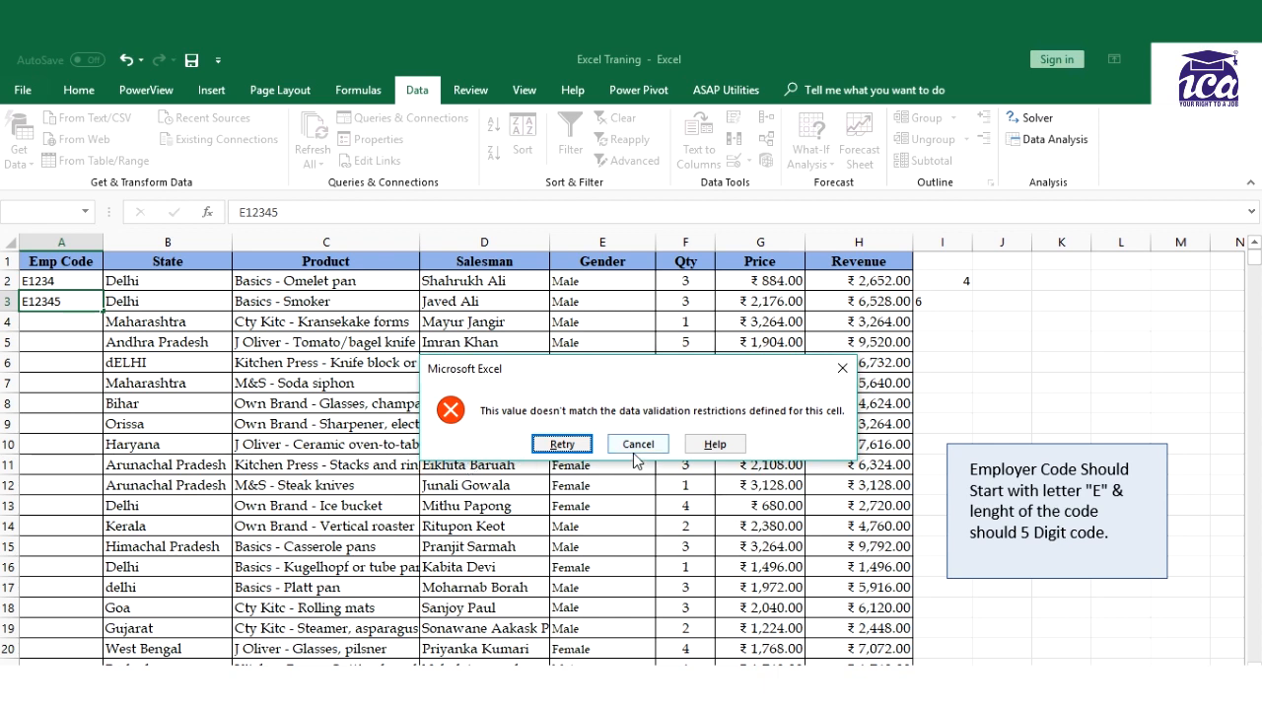
pyautogui.click(637, 443)
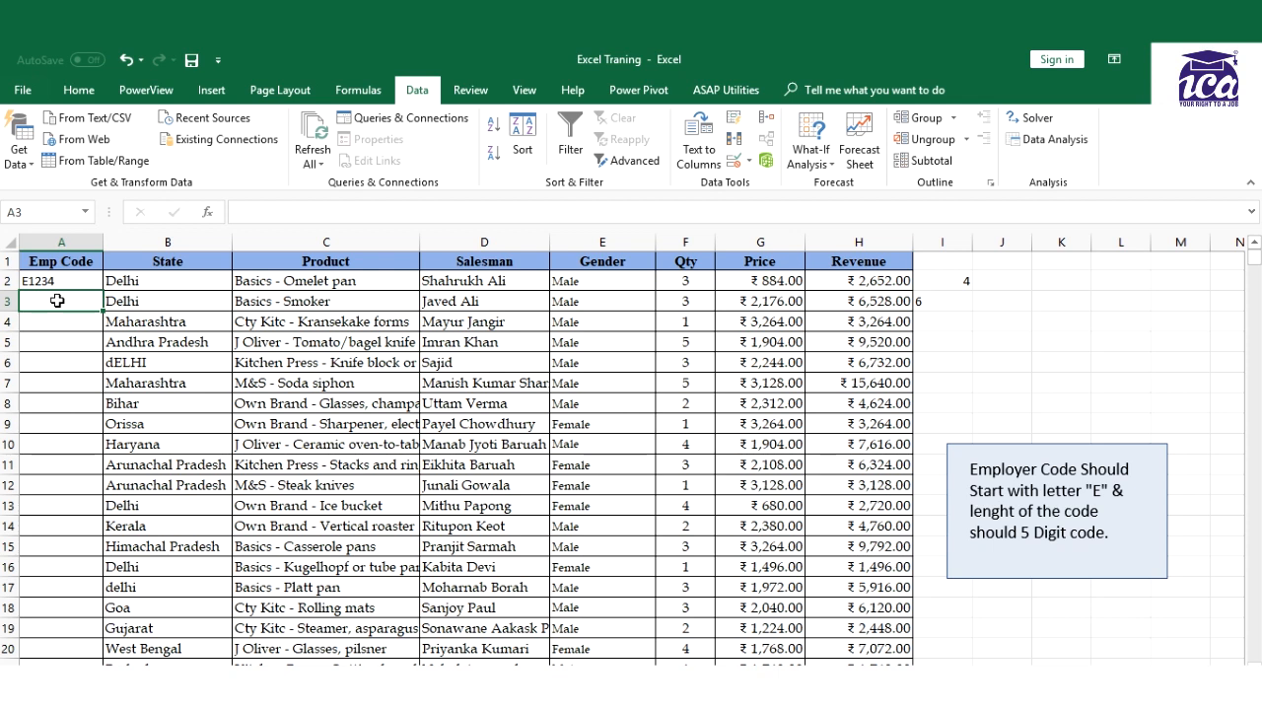
pyautogui.write('Q')
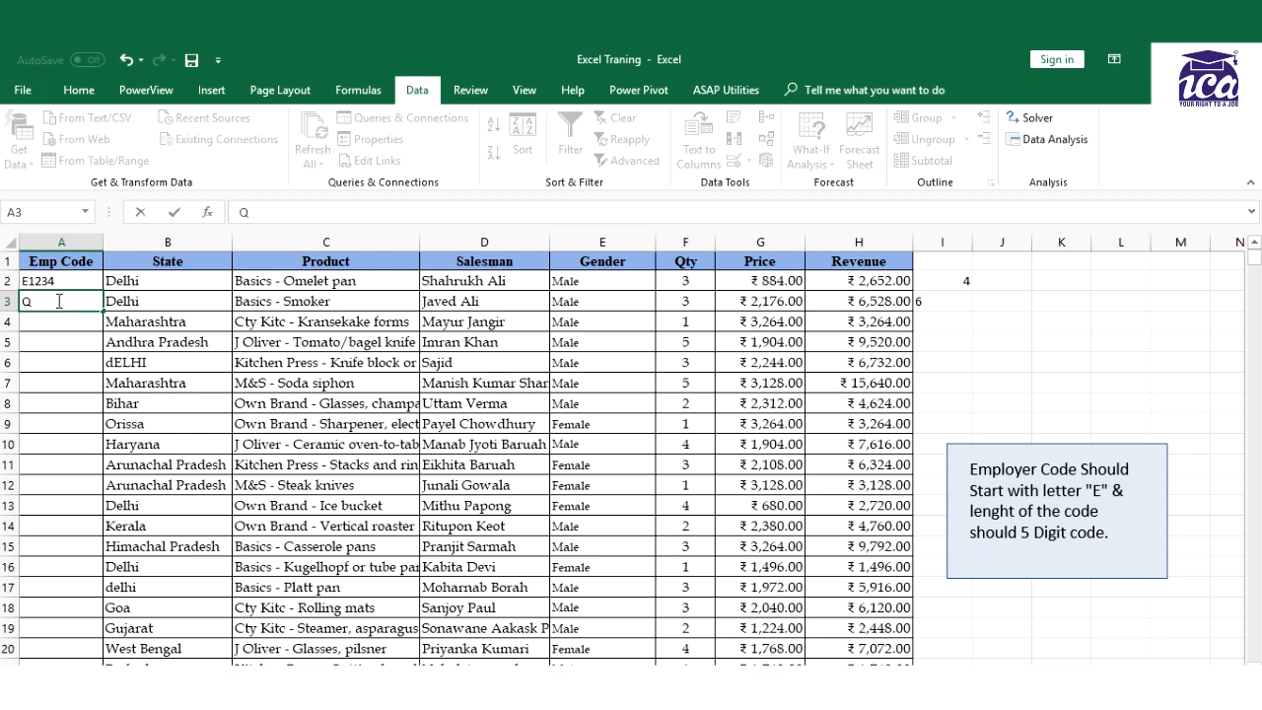
pyautogui.write('1234')
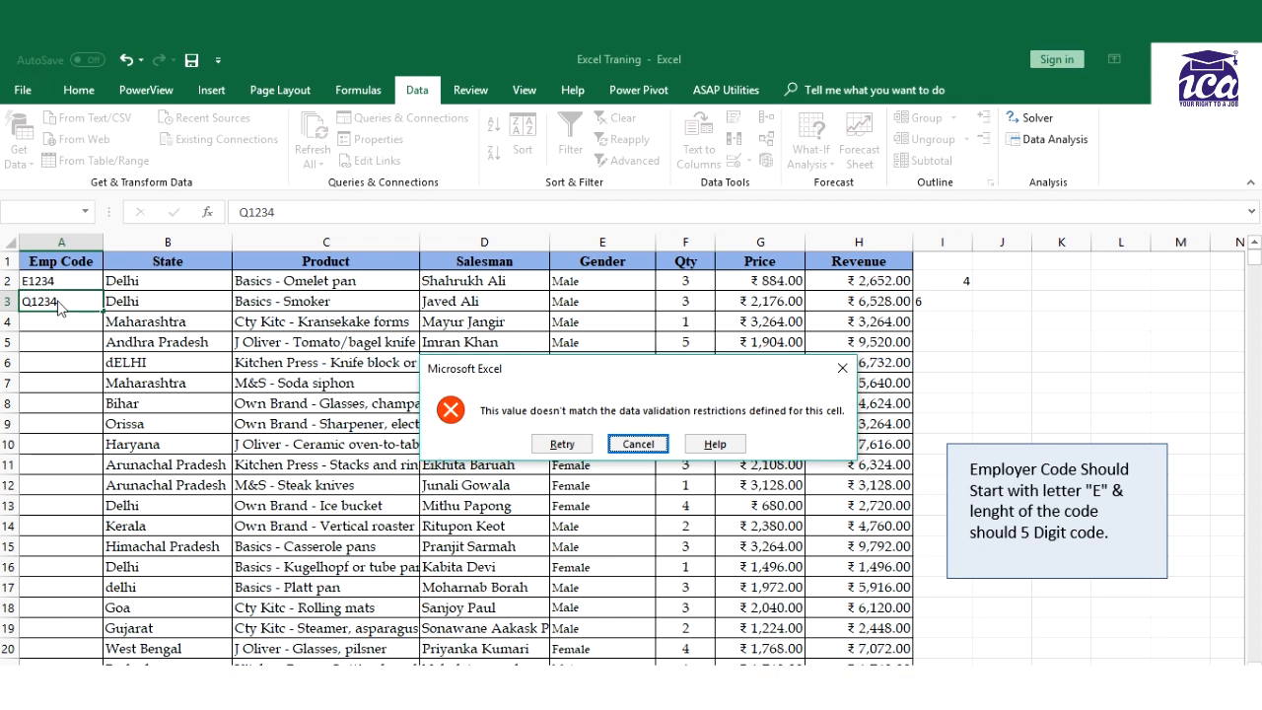
pyautogui.click(637, 443)
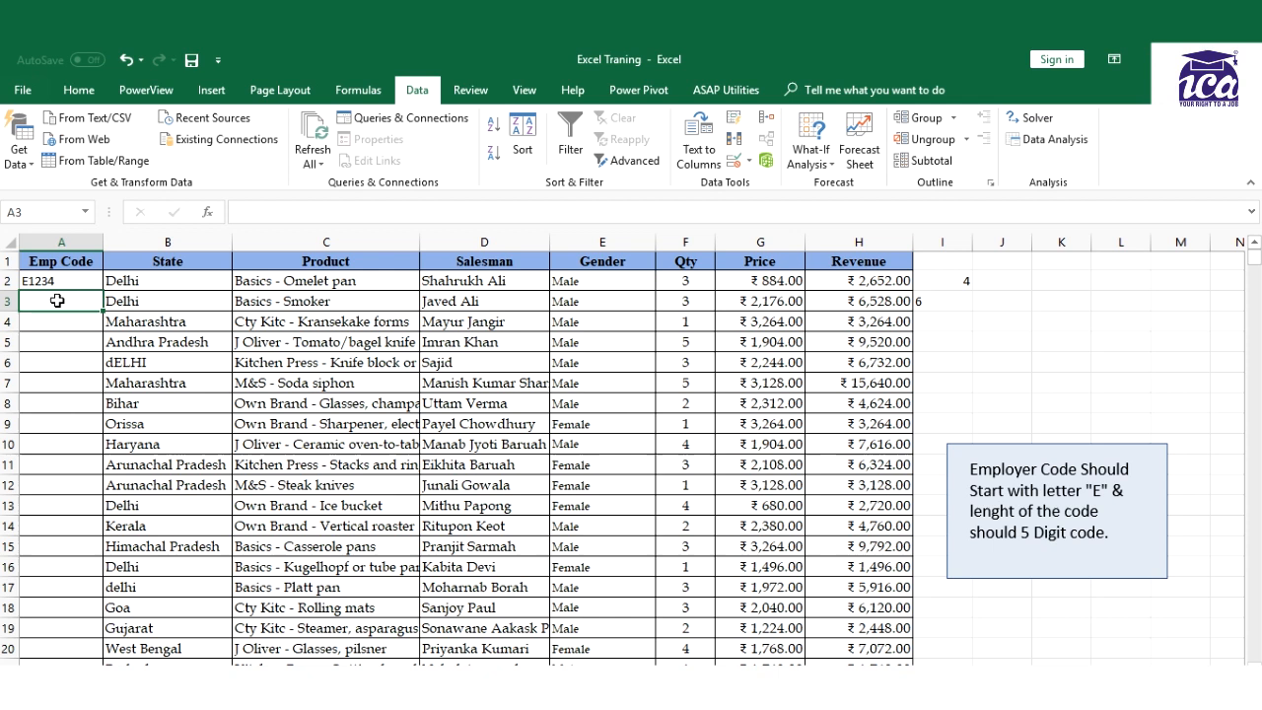